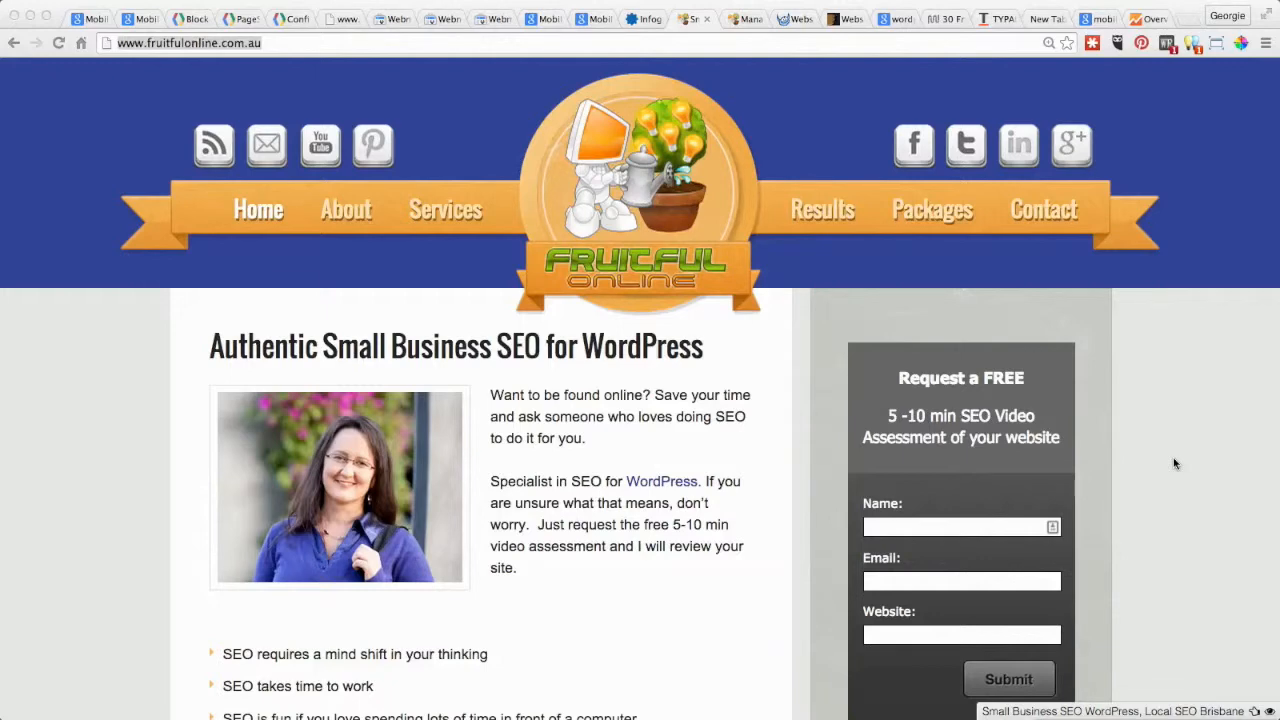
mouse_move(728, 220)
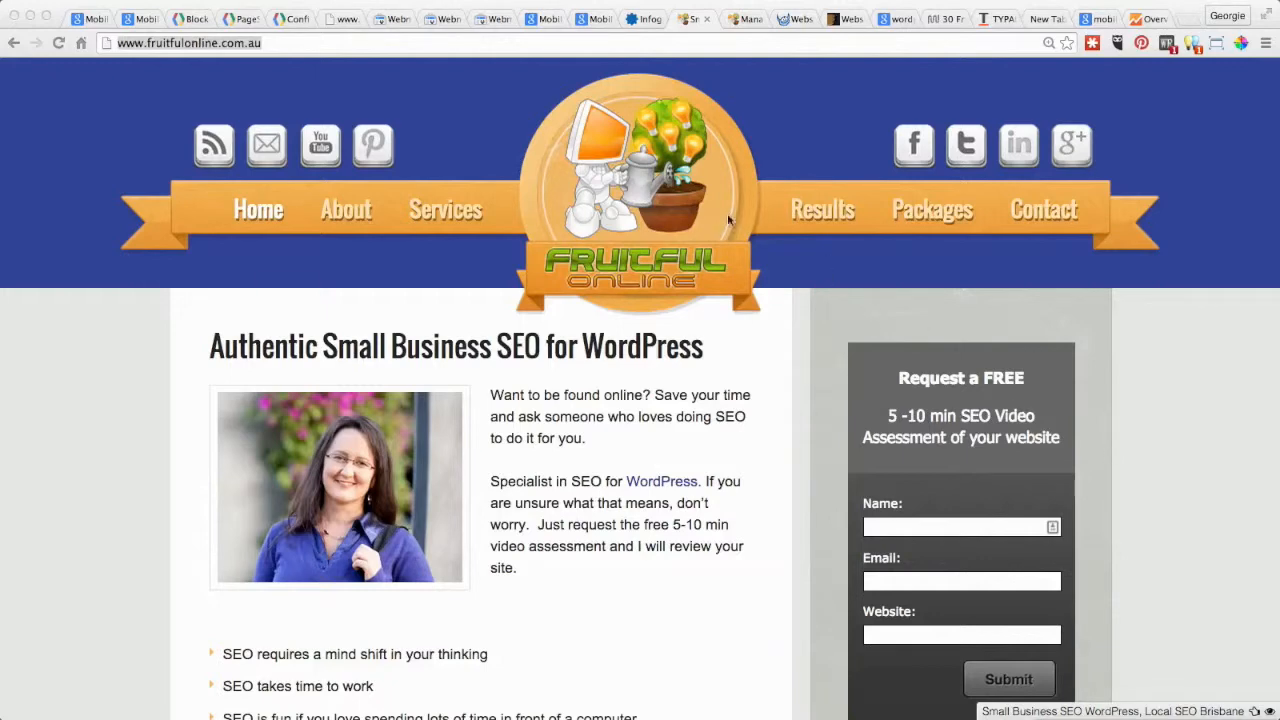
mouse_move(764, 112)
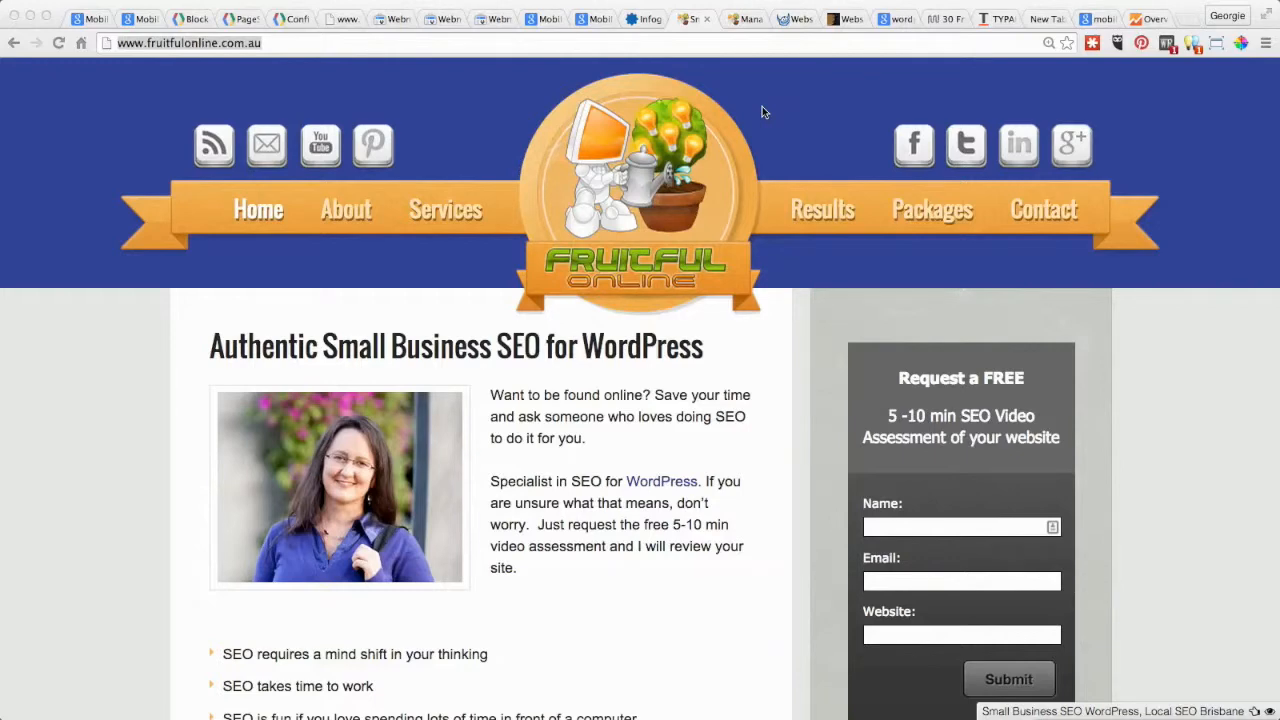
mouse_move(780, 30)
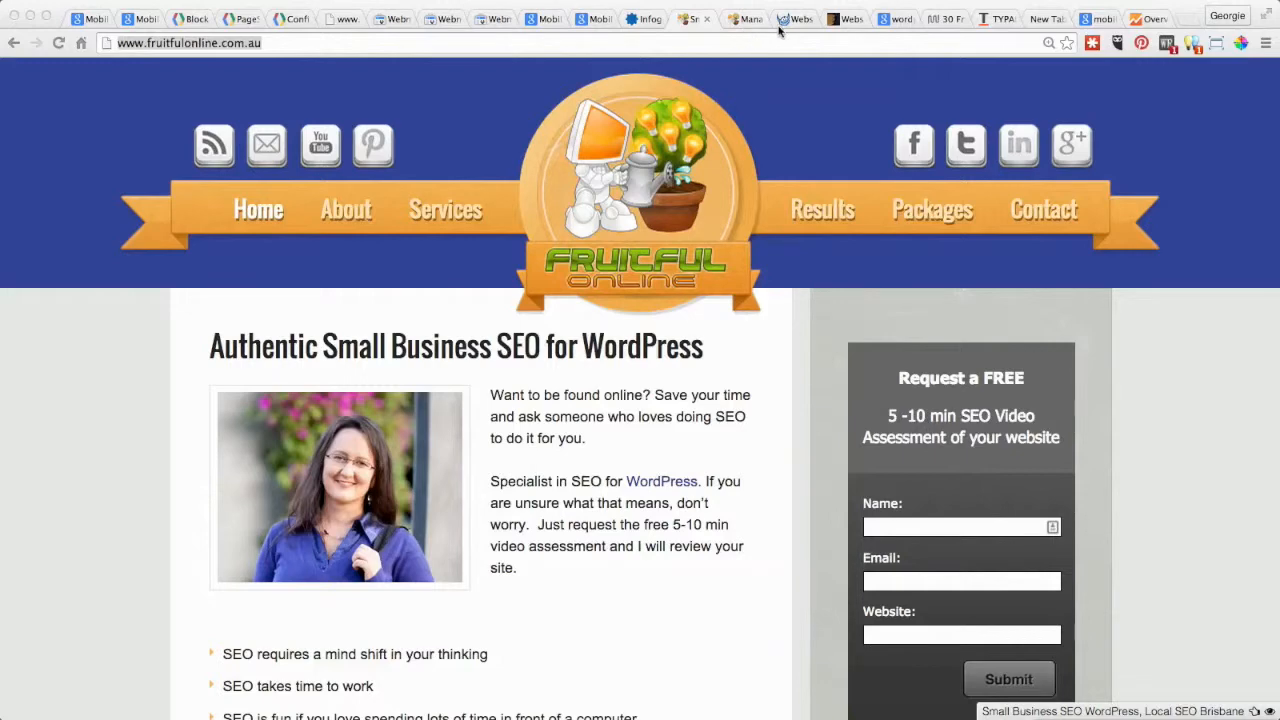
- Show the TemplateMonster home page, glancing at ThemeForest's category list in between
left_click(794, 20)
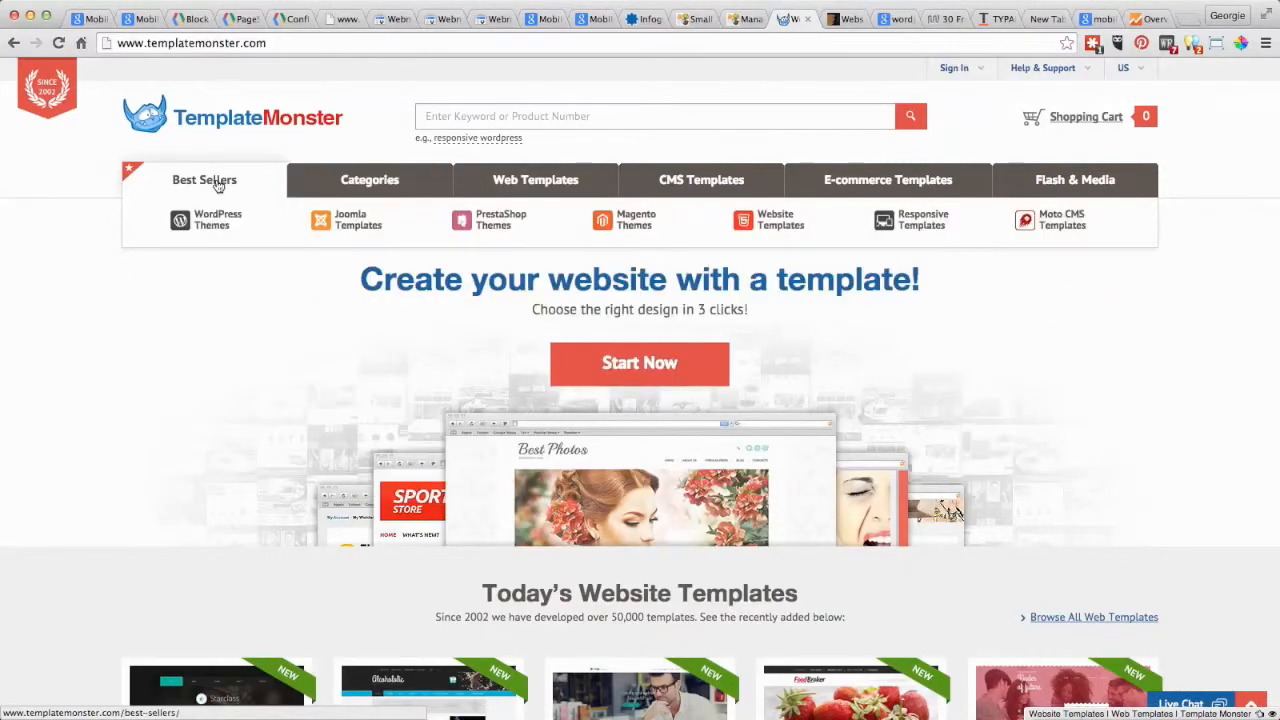
mouse_move(216, 60)
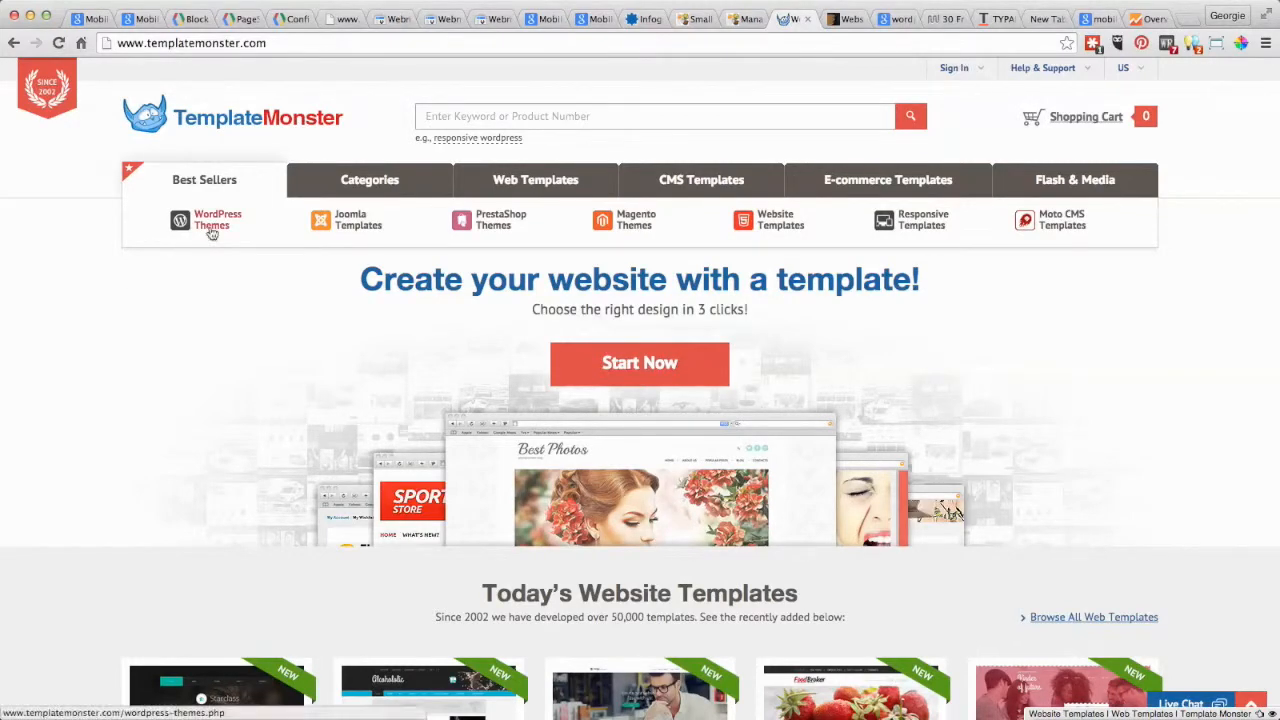
mouse_move(602, 218)
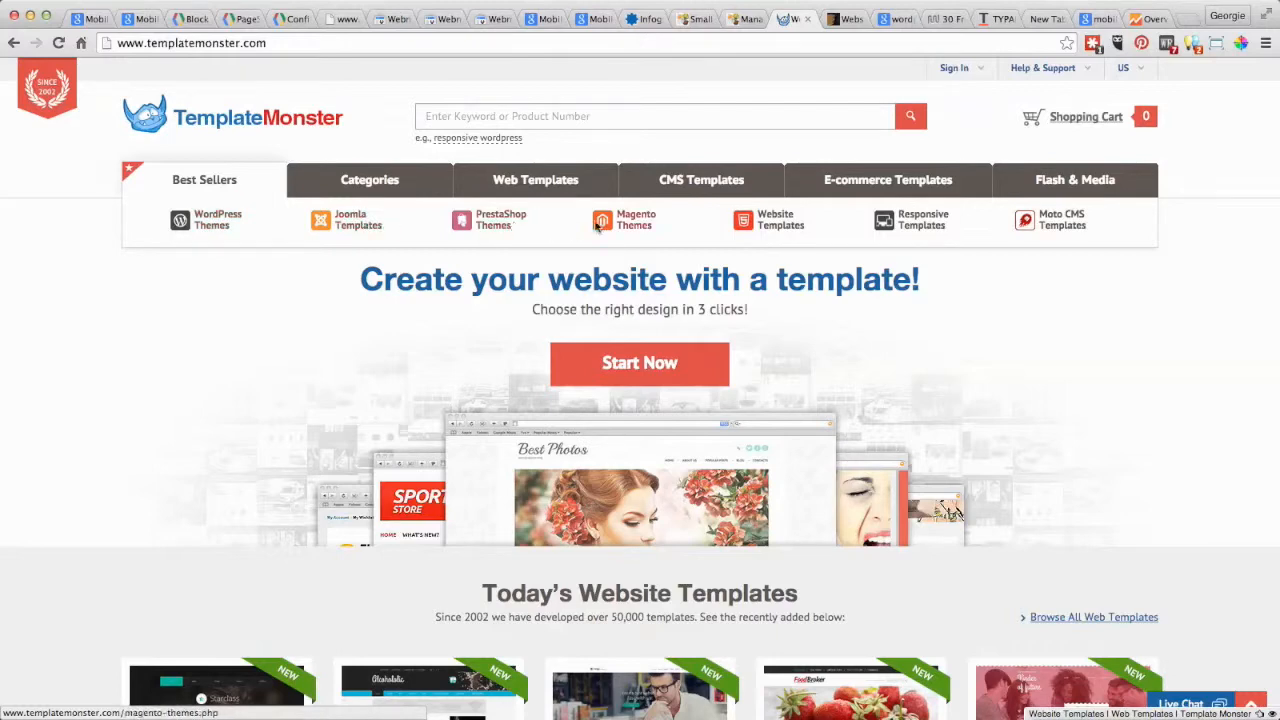
mouse_move(1036, 300)
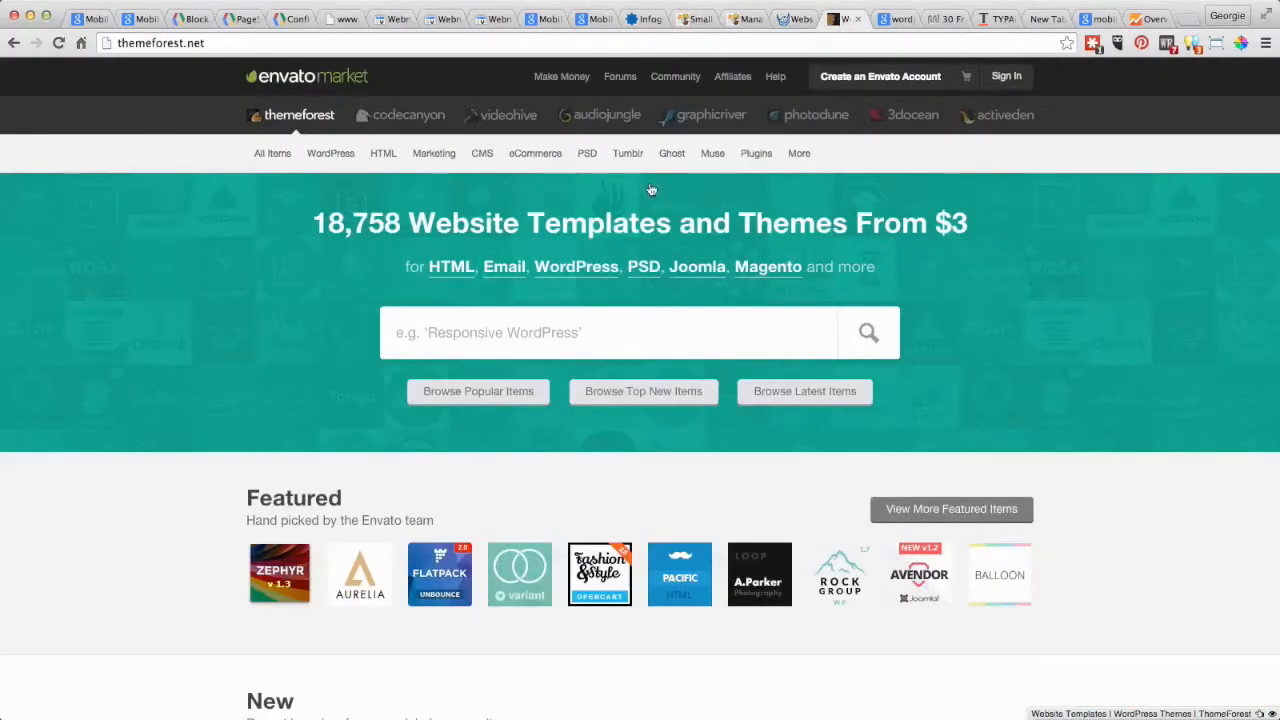
left_click(272, 152)
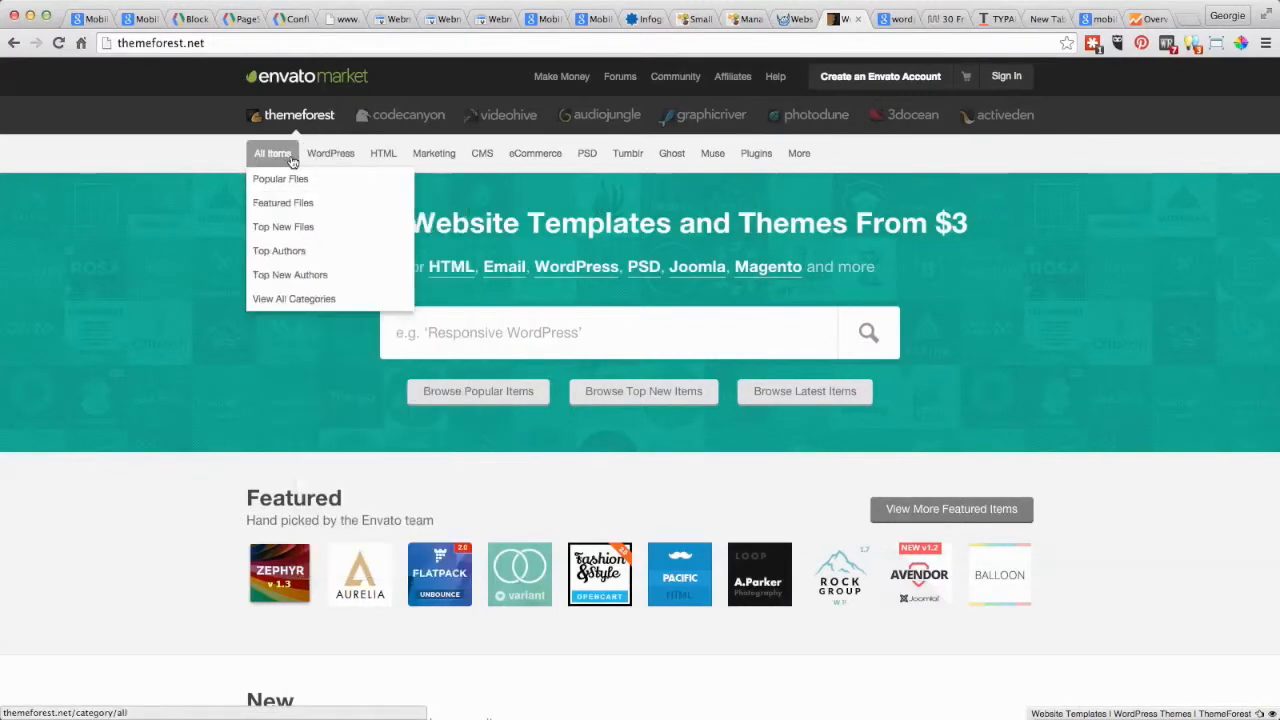
left_click(384, 152)
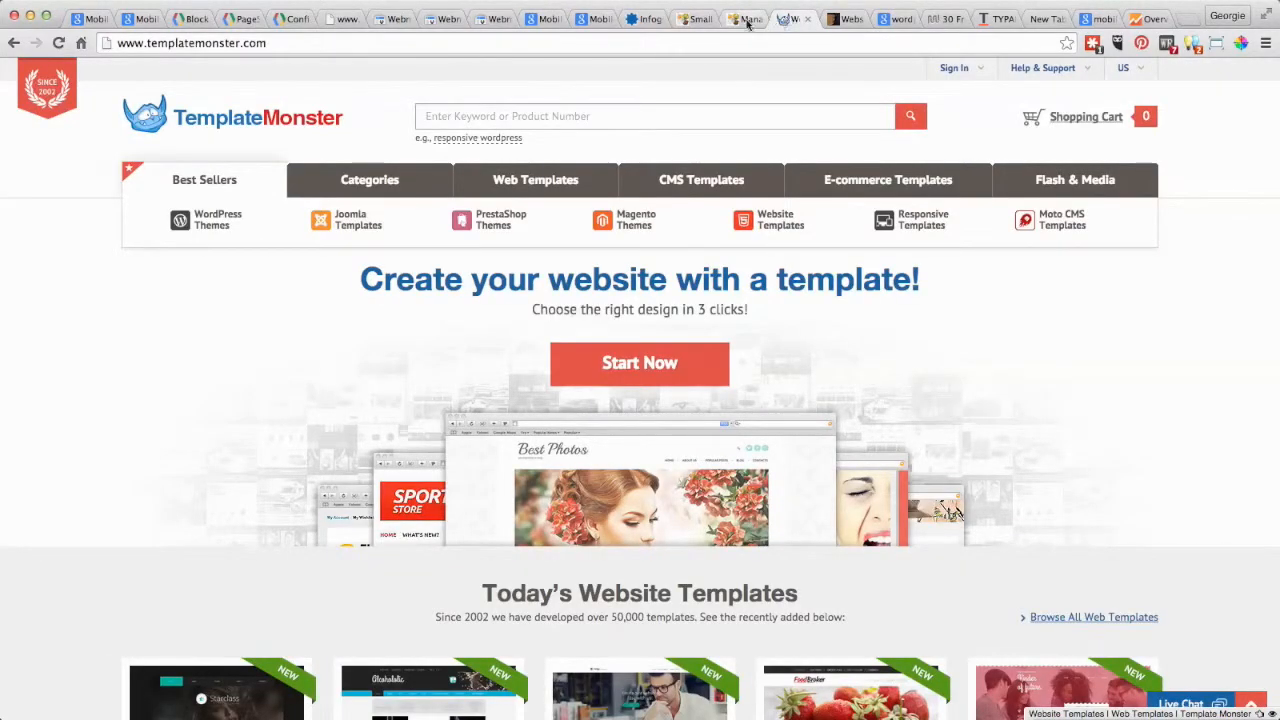
mouse_move(744, 18)
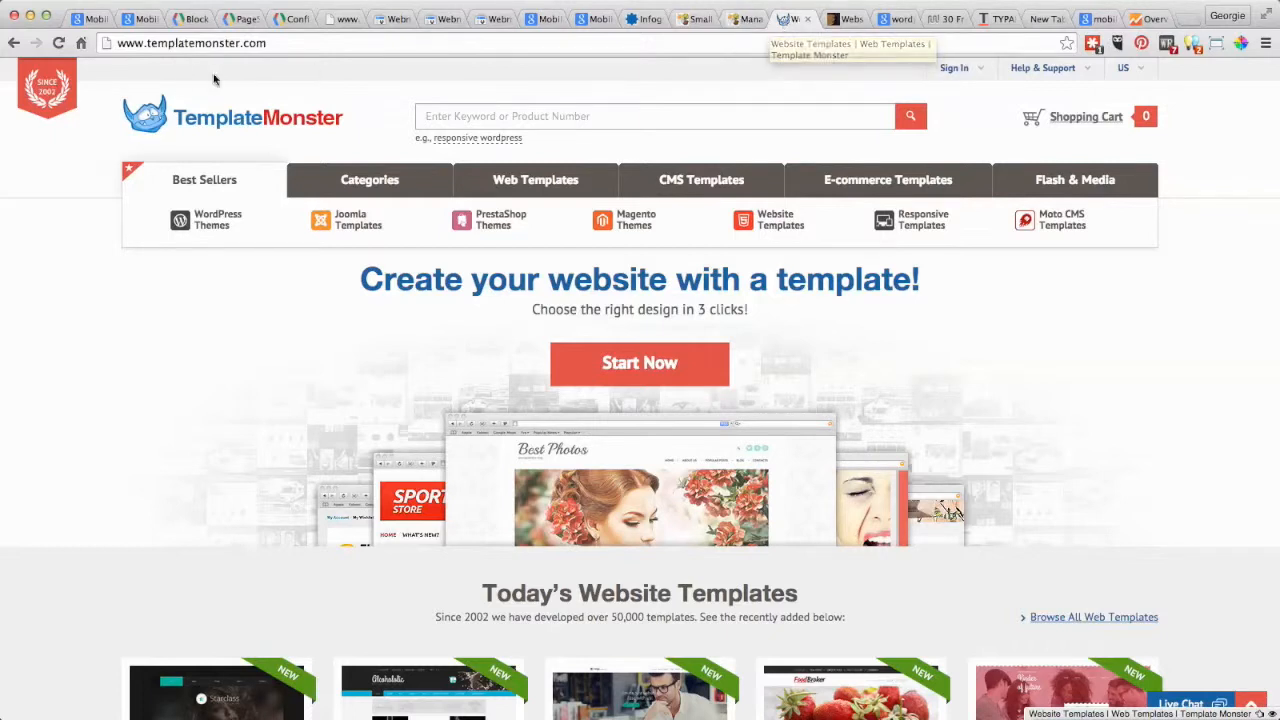
- Go to the WordPress Themes collection and scroll down to the Responsive feature filter
left_click(370, 180)
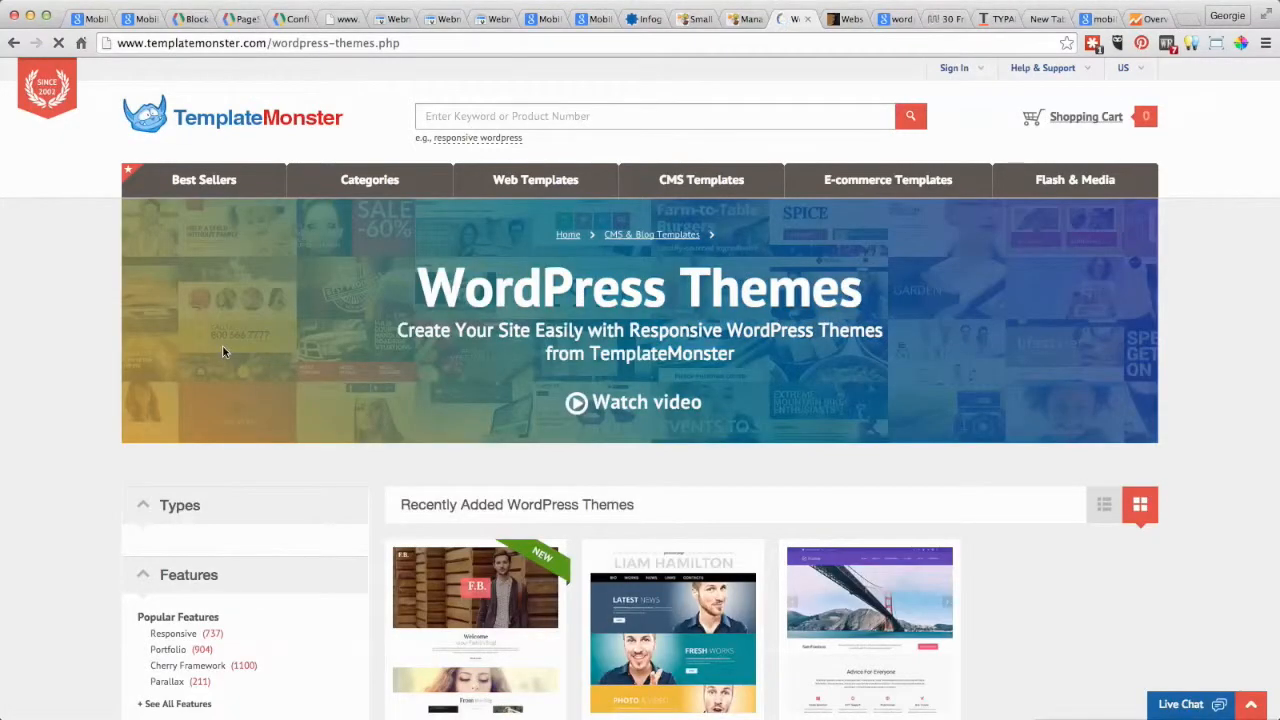
scroll("down", 3)
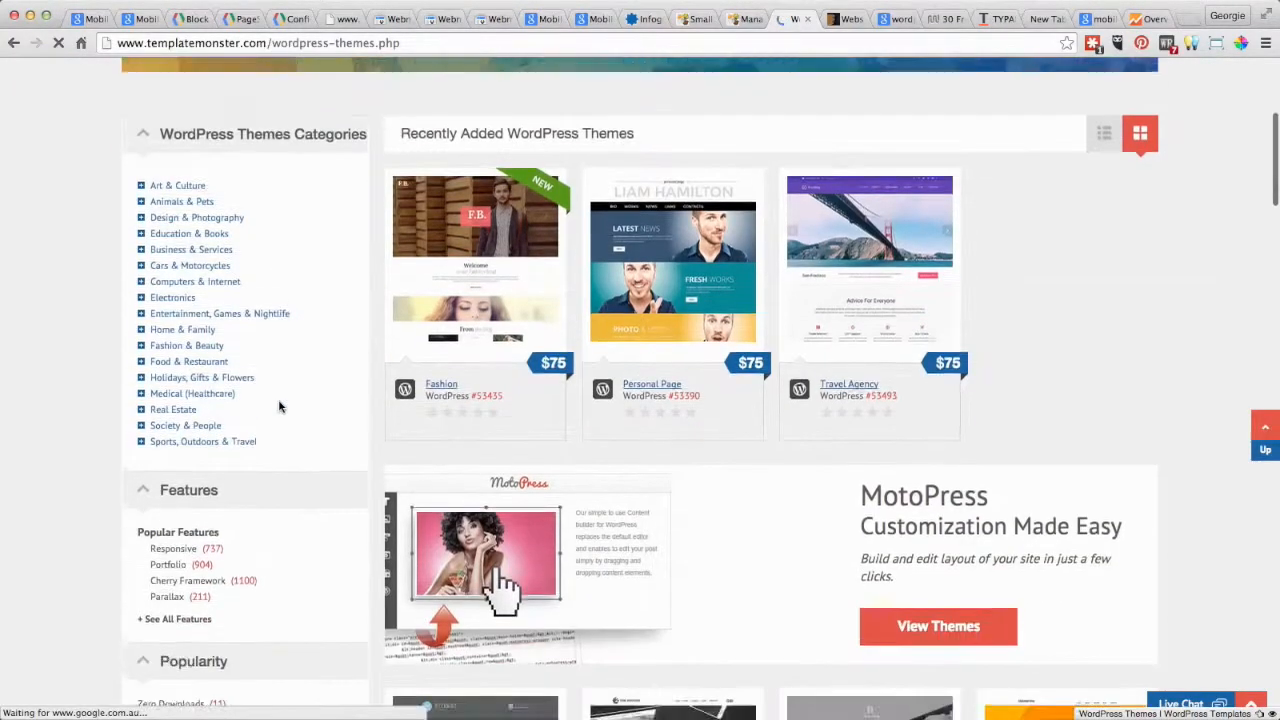
scroll("down", 3)
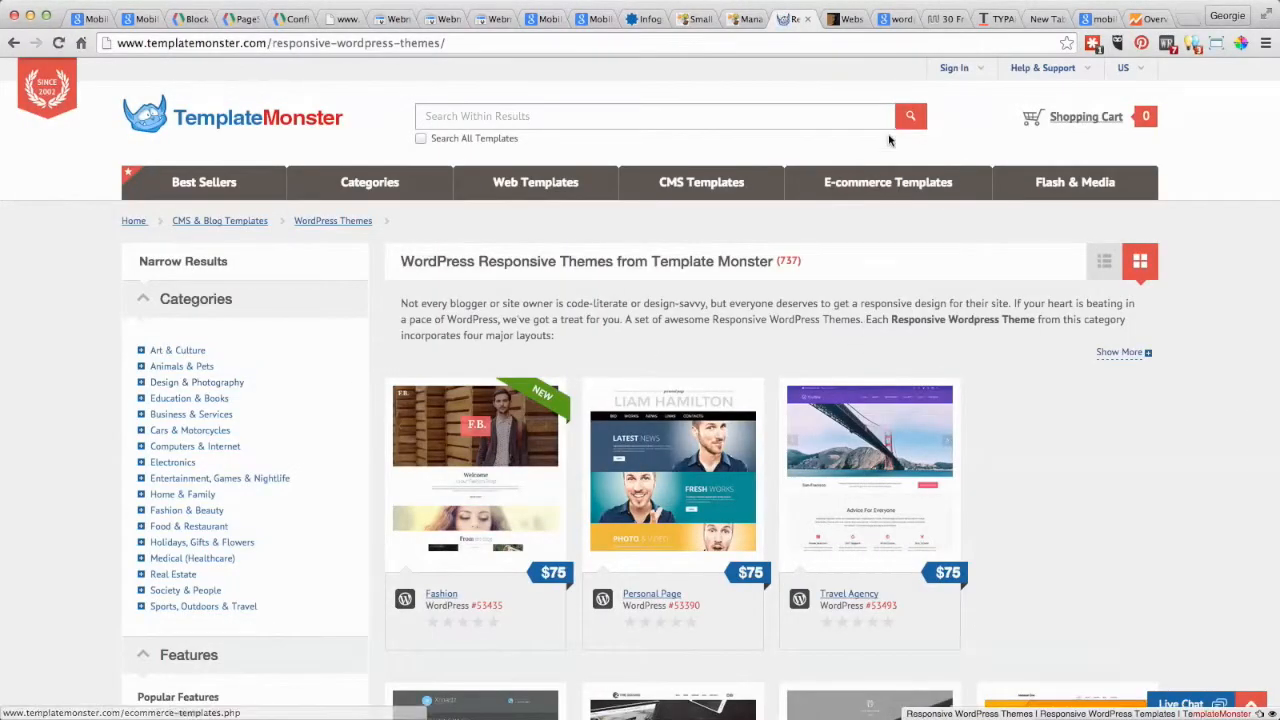
scroll("down", 3)
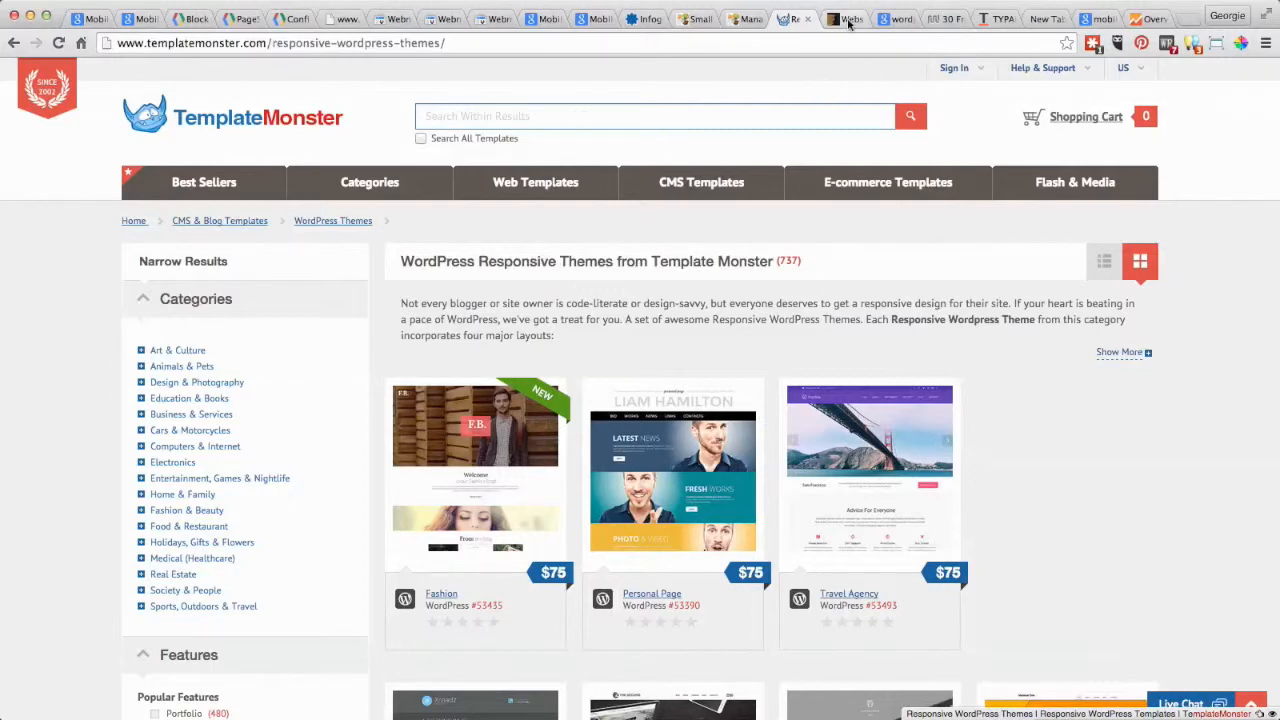
- Switch via ThemeForest to the Google results for 'wordpress responsive themes' and scroll down them
left_click(844, 18)
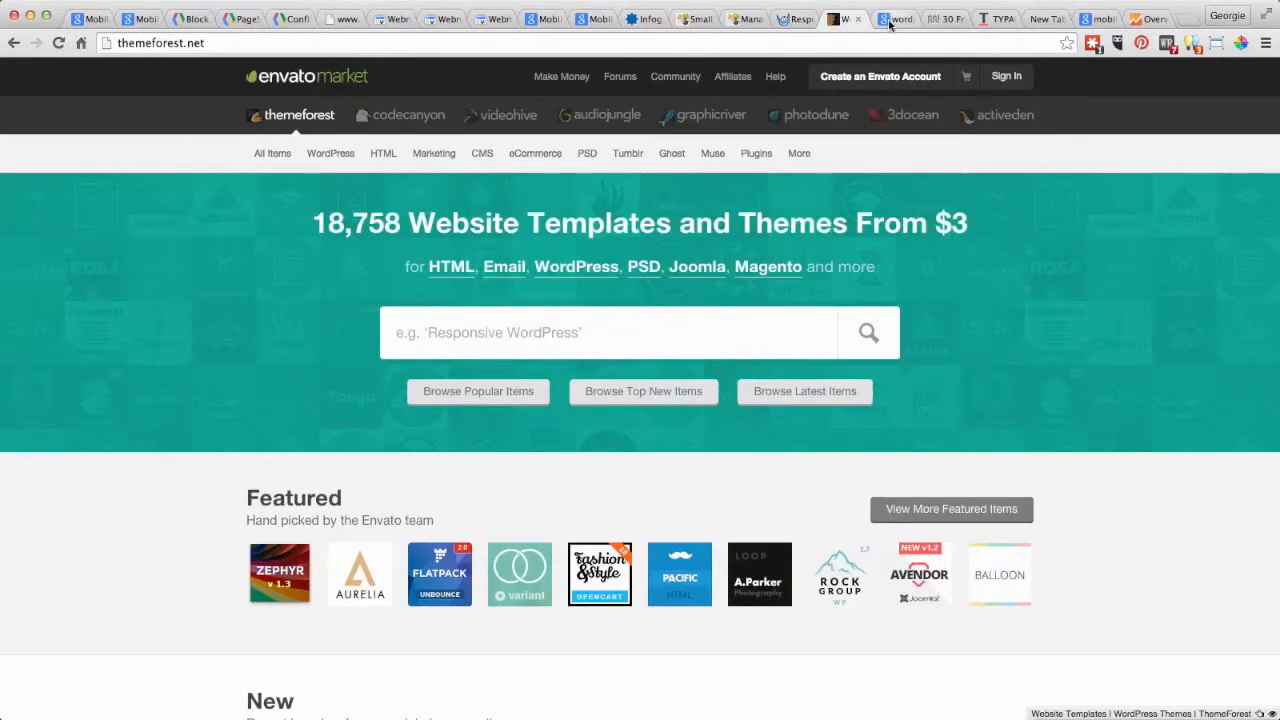
left_click(876, 18)
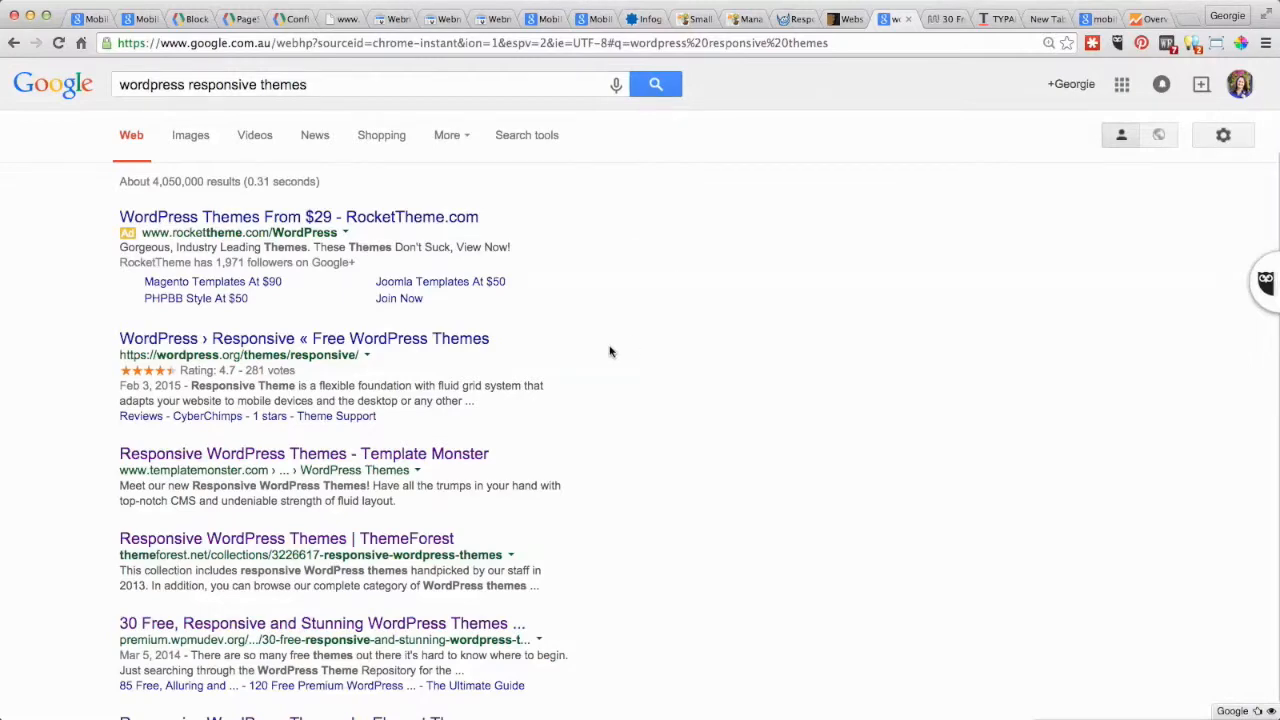
scroll("down", 3)
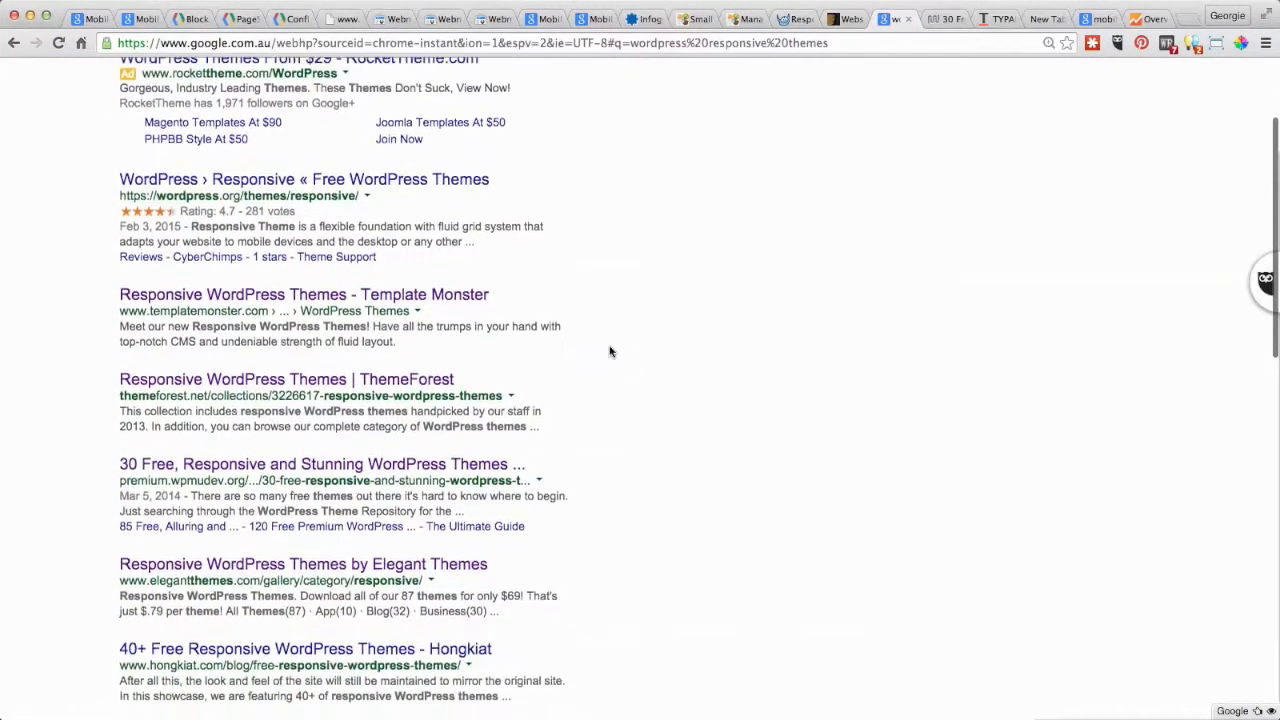
scroll("down", 3)
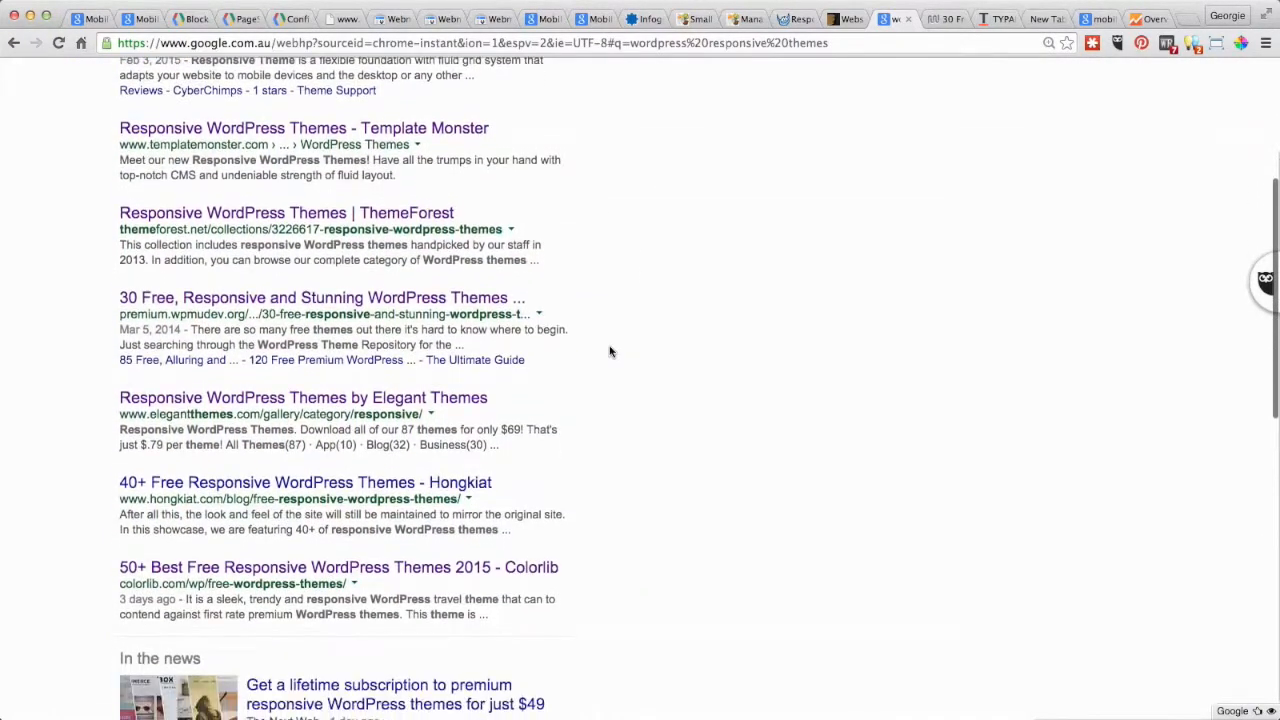
mouse_move(128, 332)
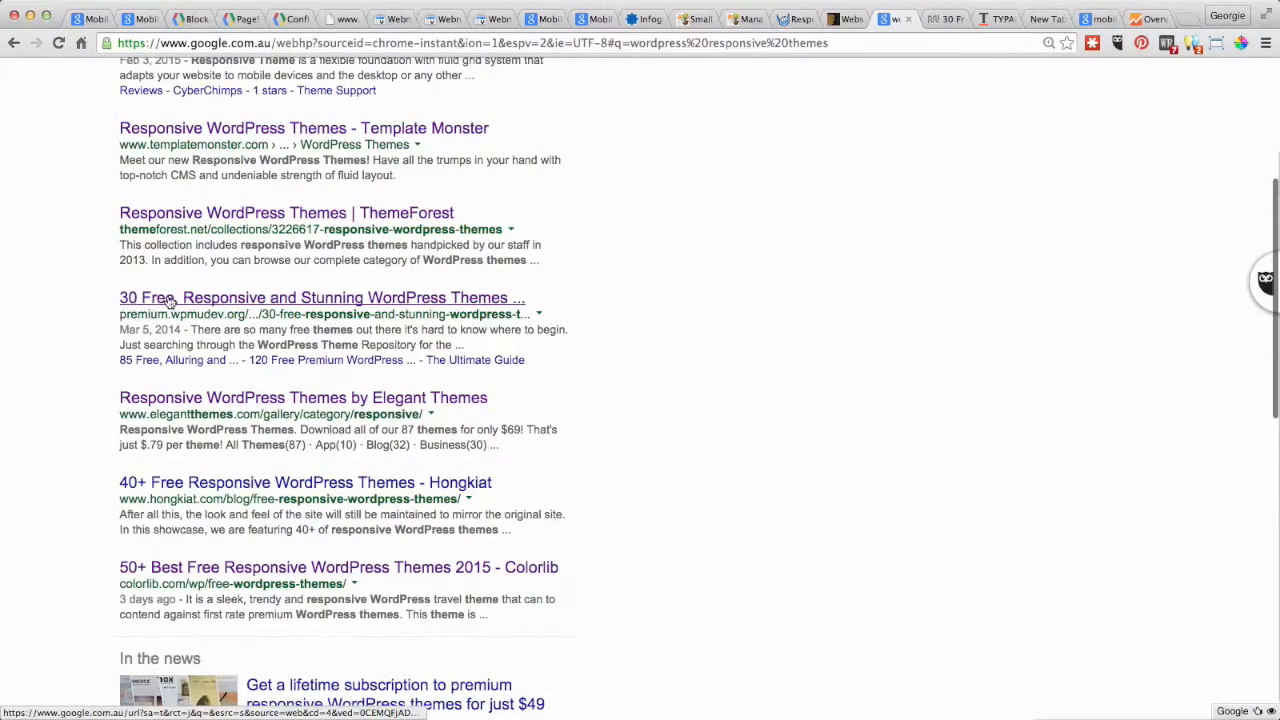
mouse_move(956, 68)
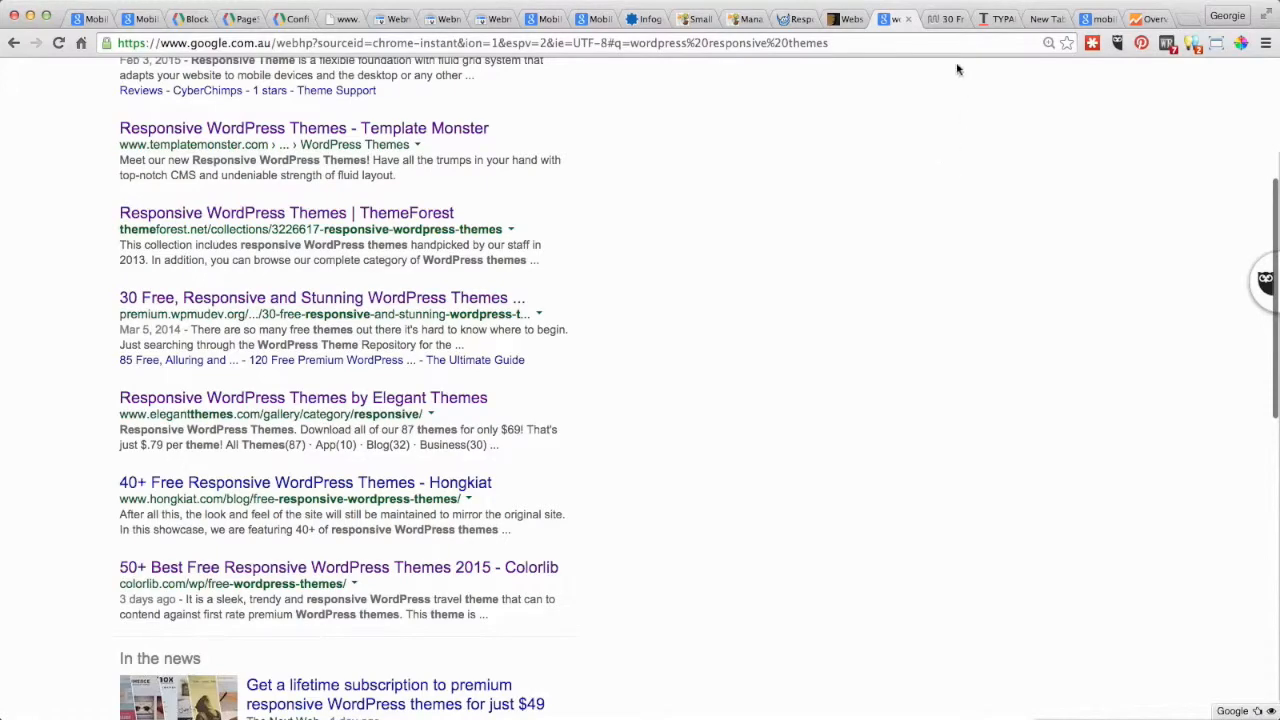
- Browse the '30 free responsive themes' article, then return to TemplateMonster's responsive WordPress themes listing
left_click(322, 296)
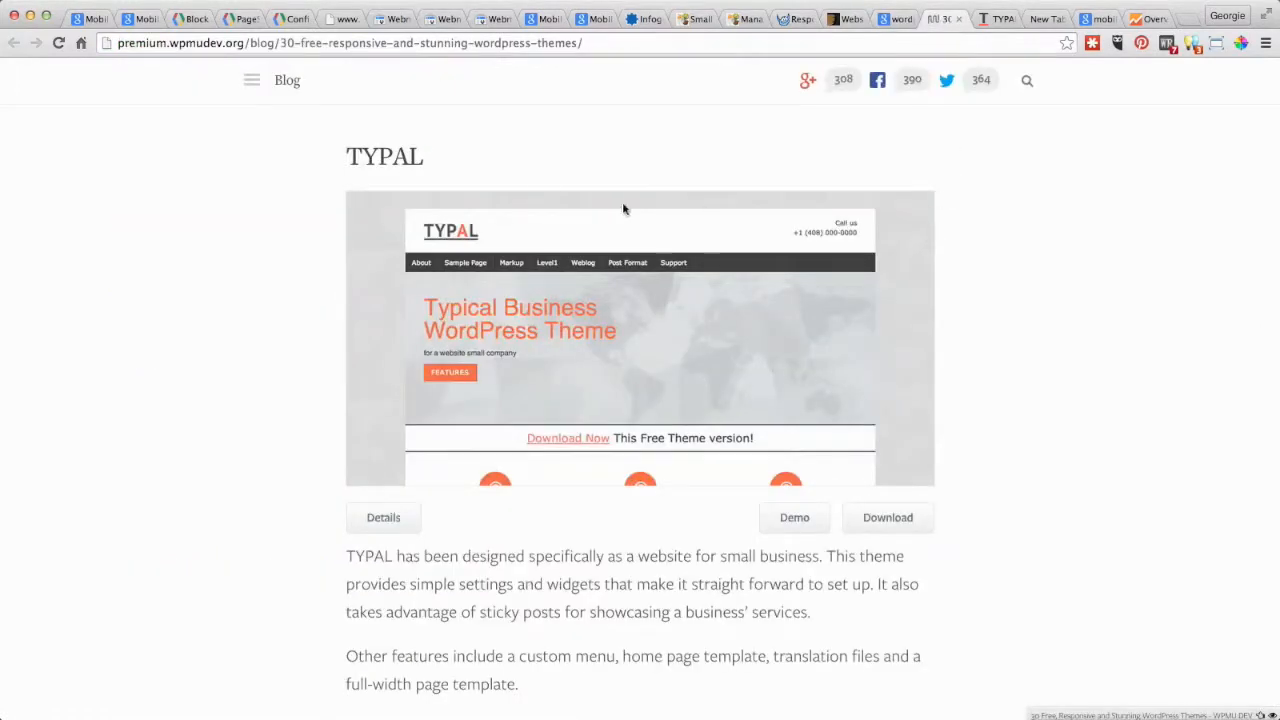
scroll("down", 3)
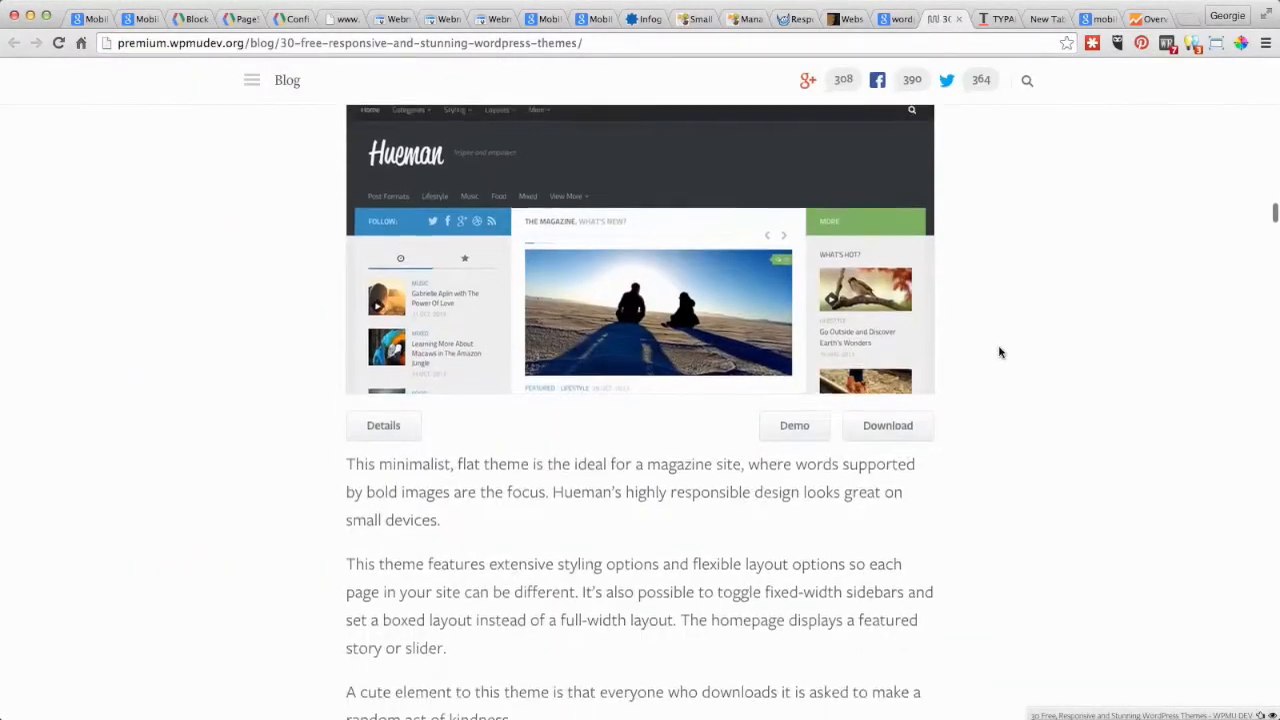
scroll("down", 3)
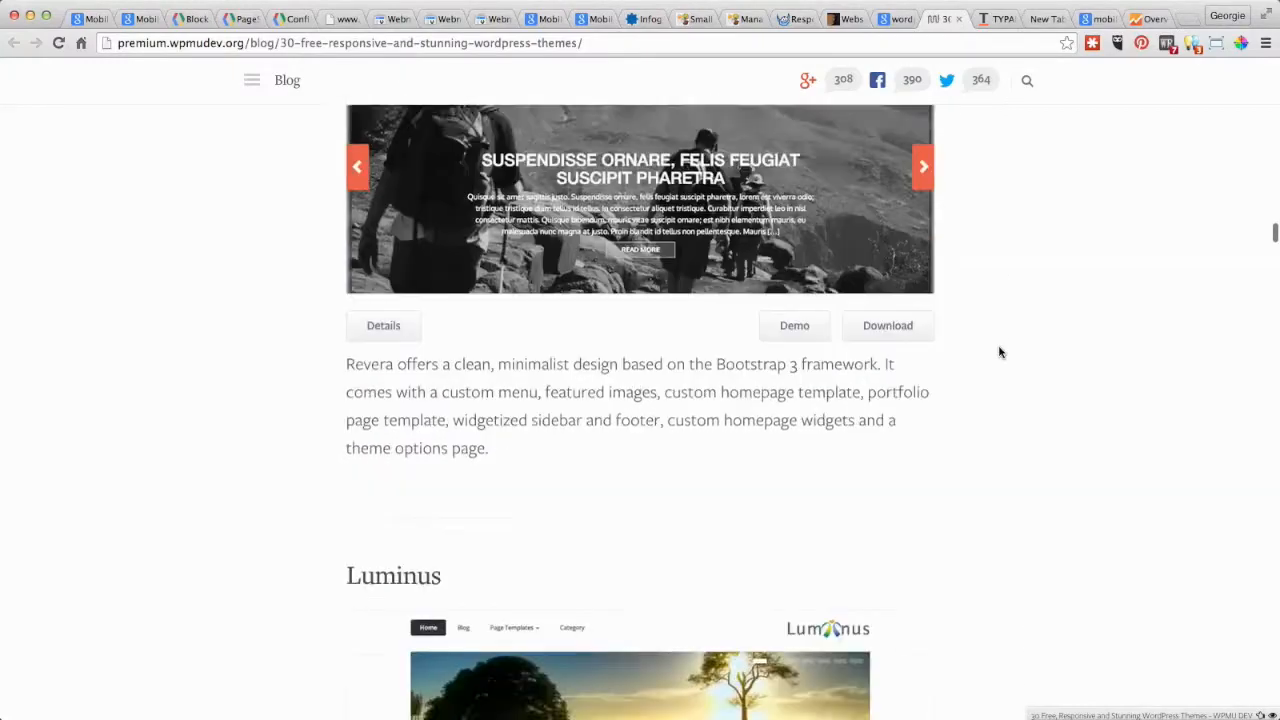
scroll("down", 3)
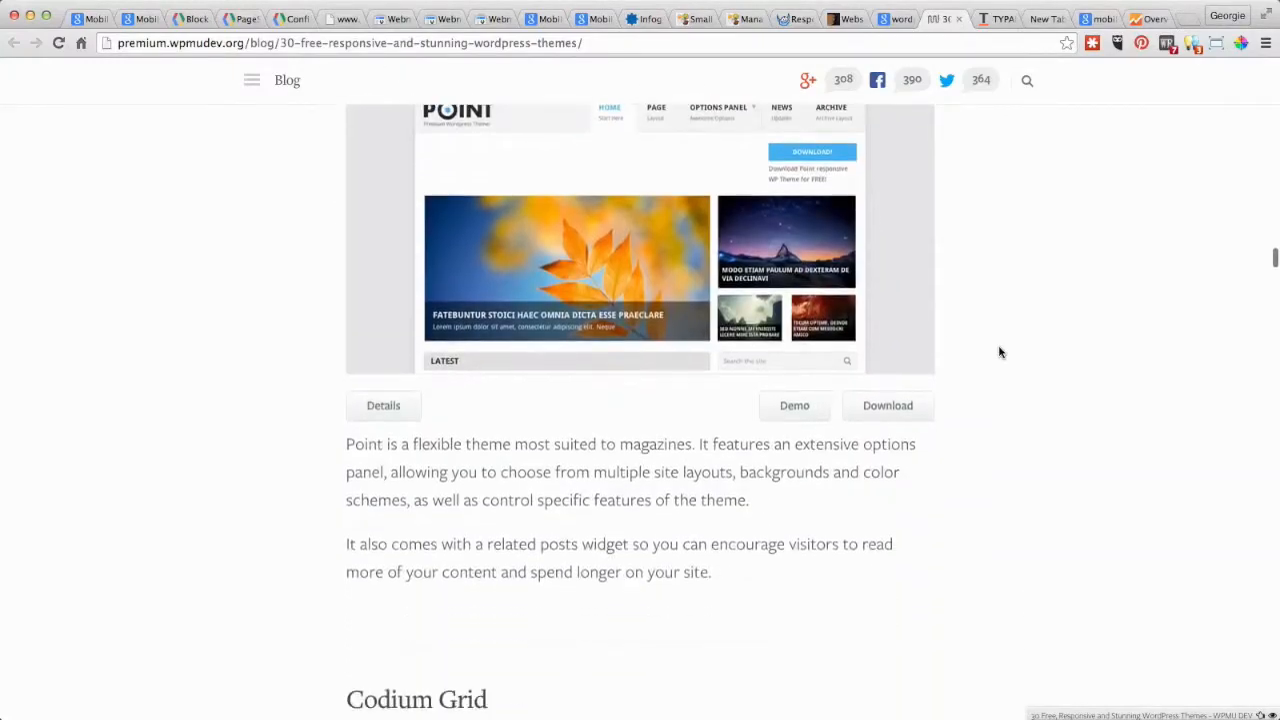
scroll("down", 3)
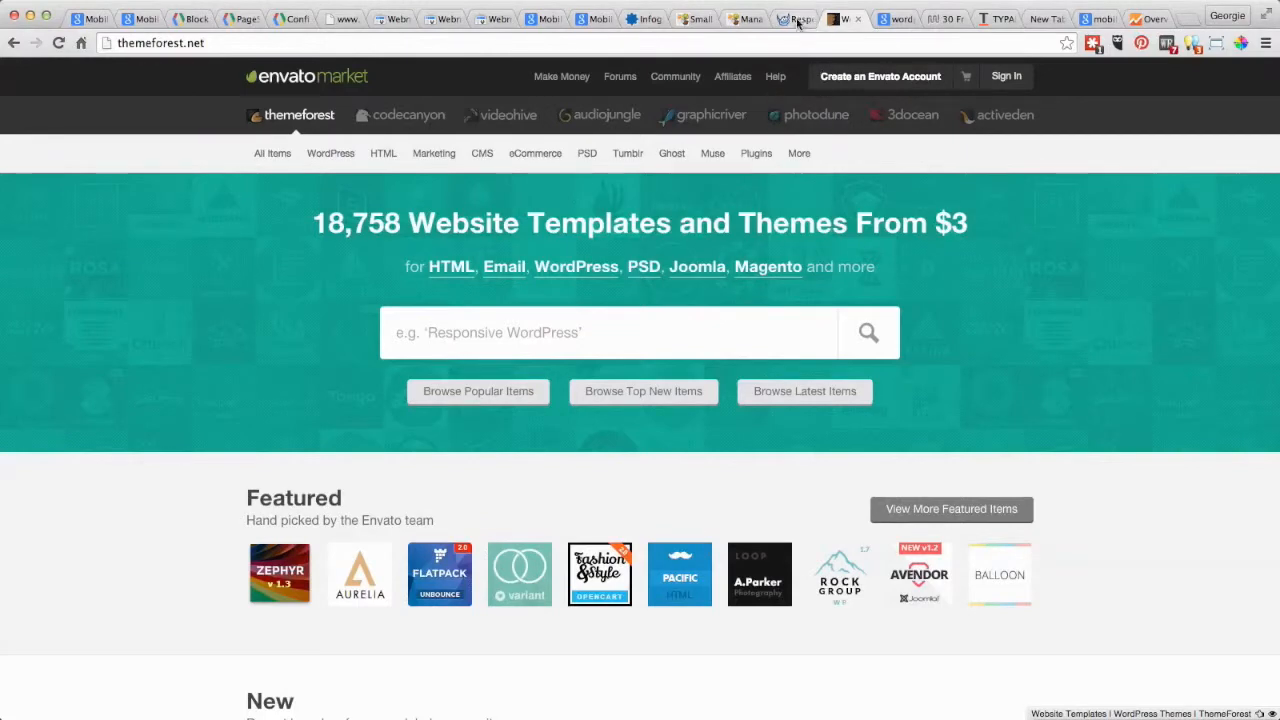
left_click(792, 18)
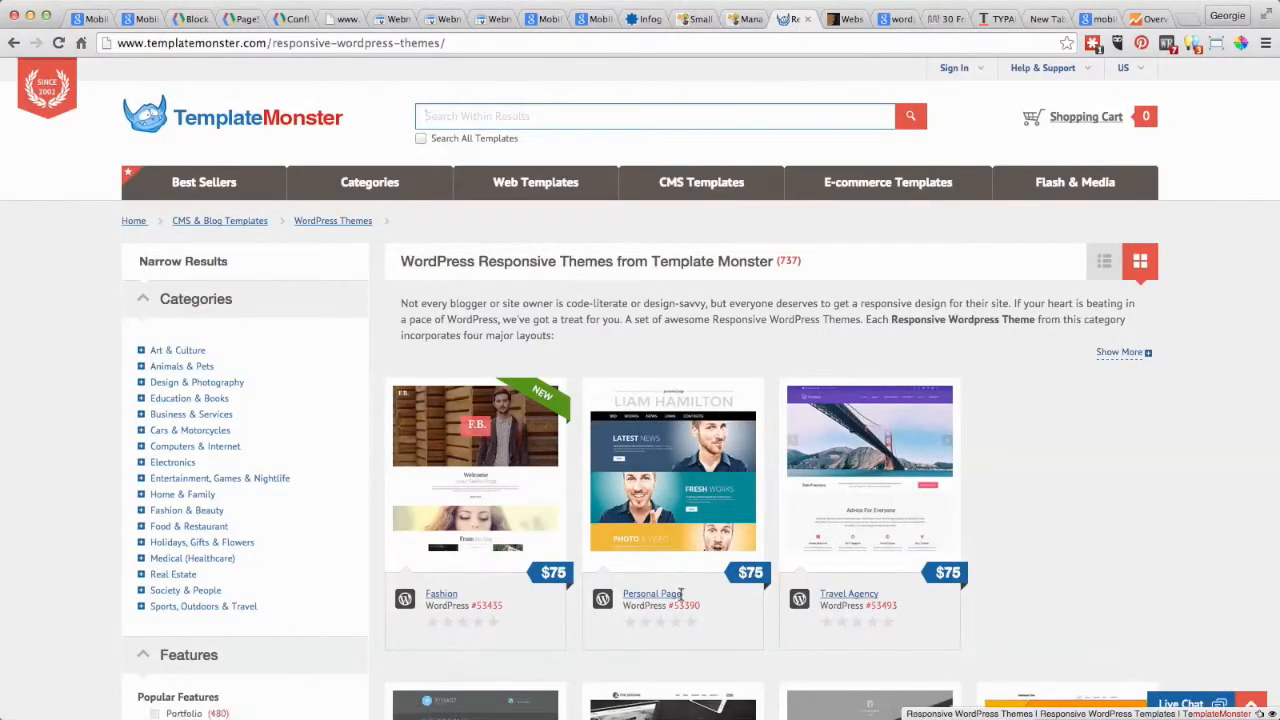
mouse_move(1068, 476)
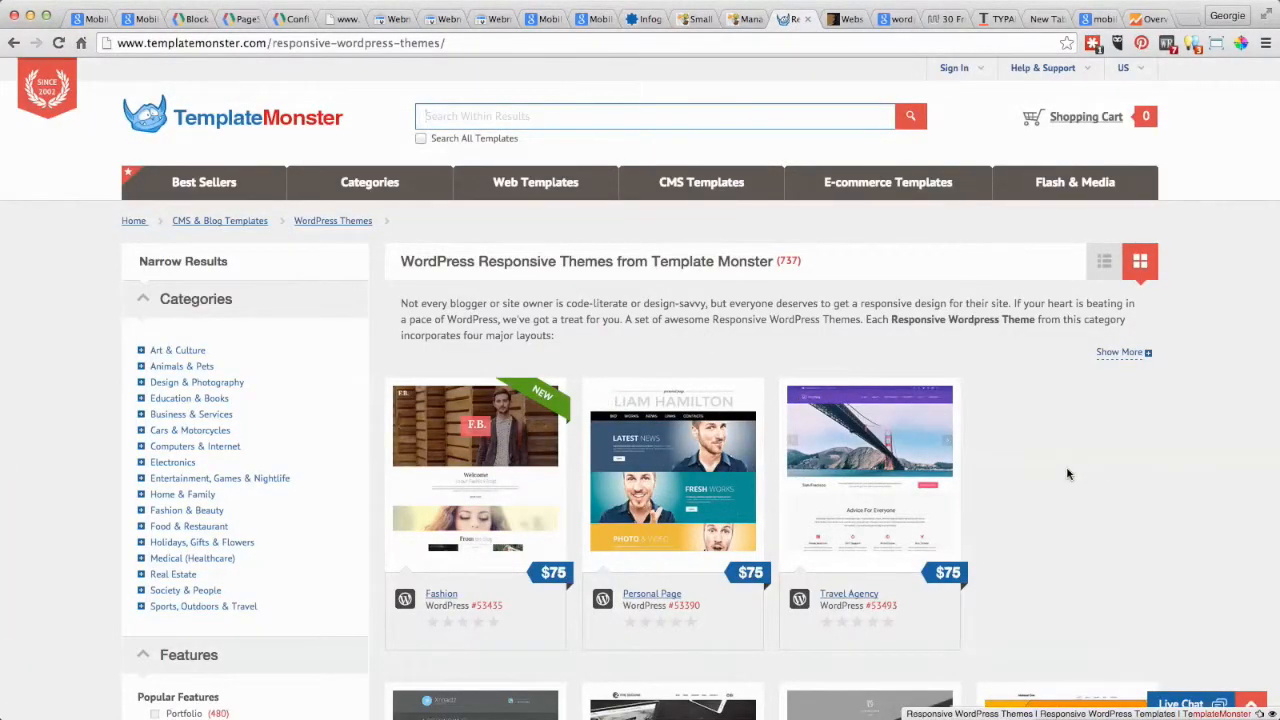
mouse_move(710, 456)
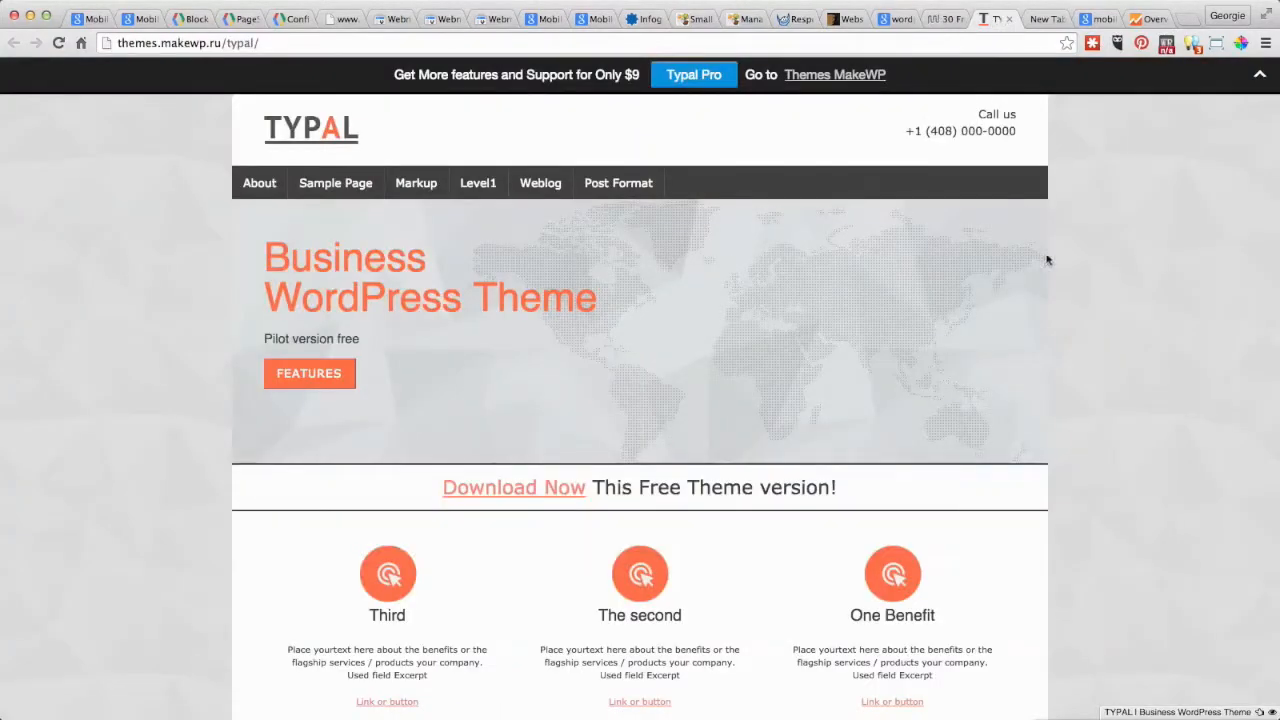
mouse_move(1114, 320)
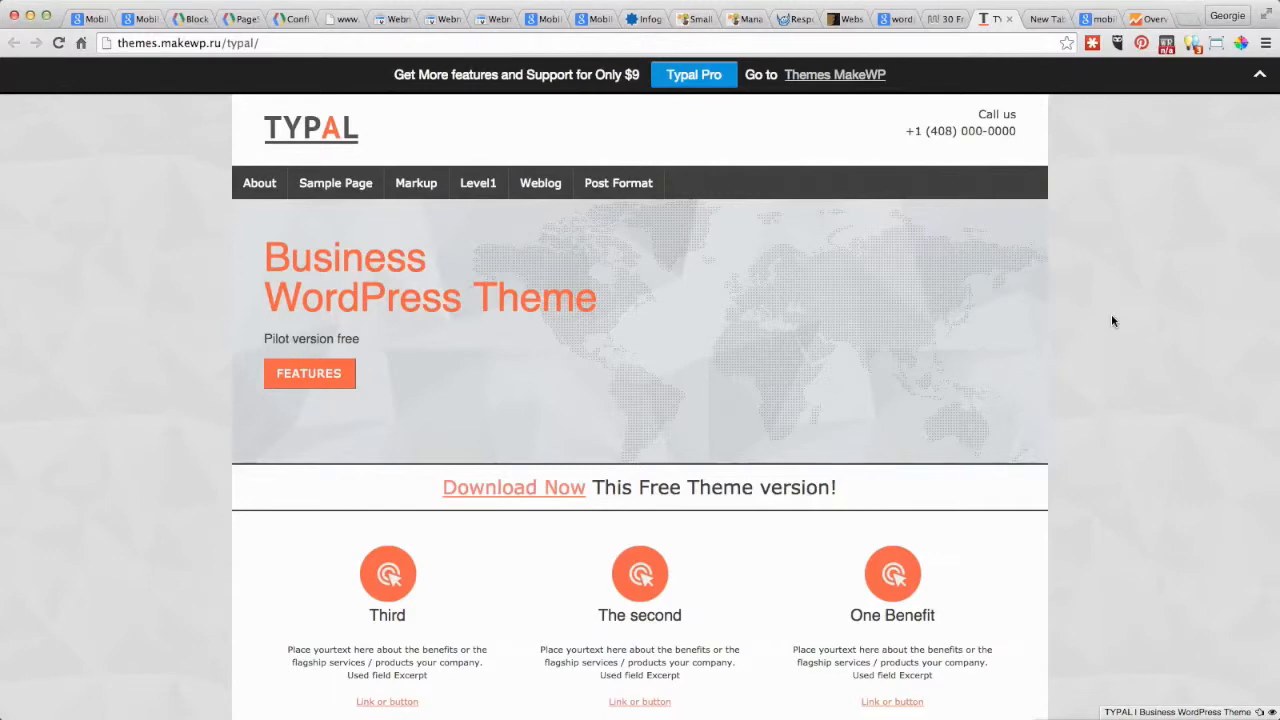
mouse_move(1276, 284)
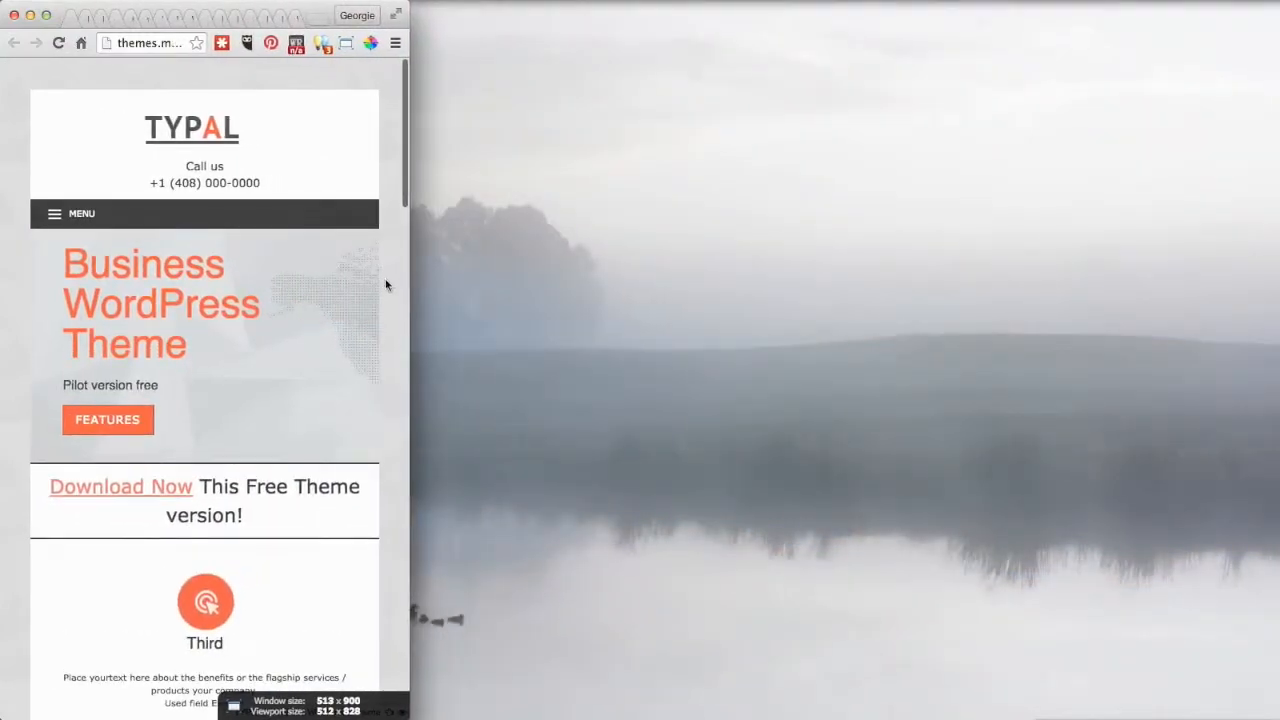
scroll("down", 3)
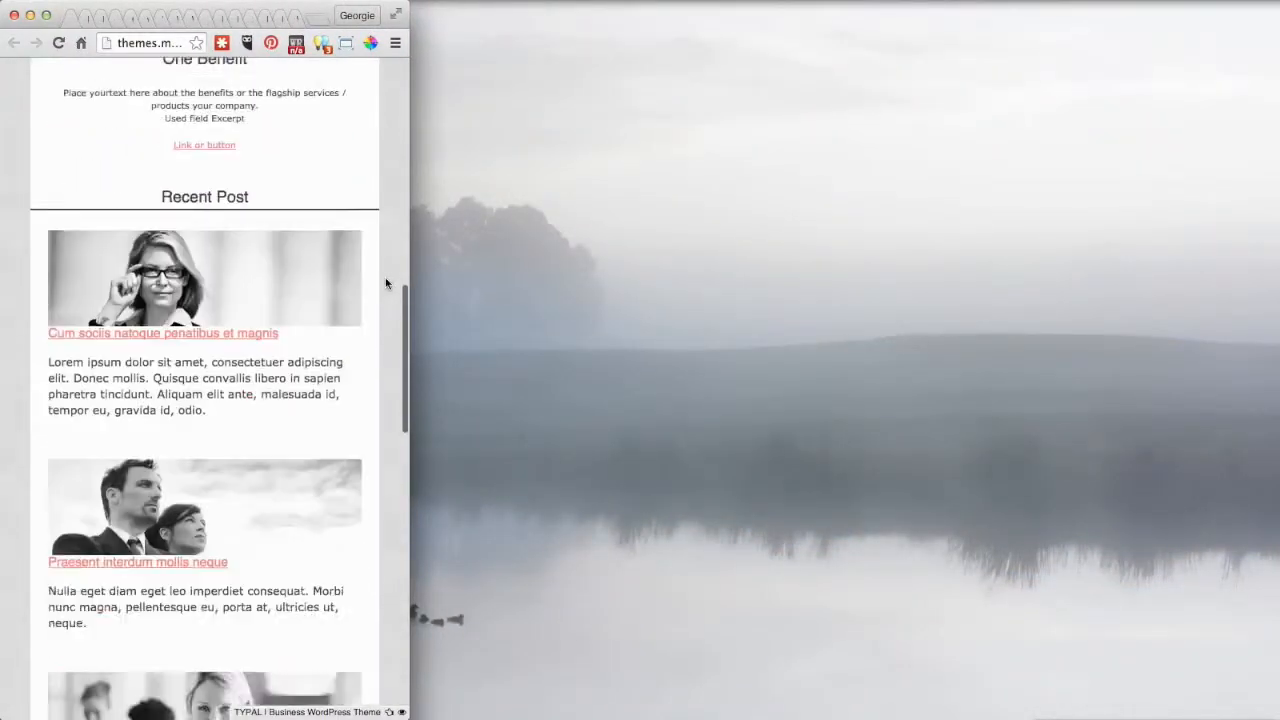
scroll("down", 3)
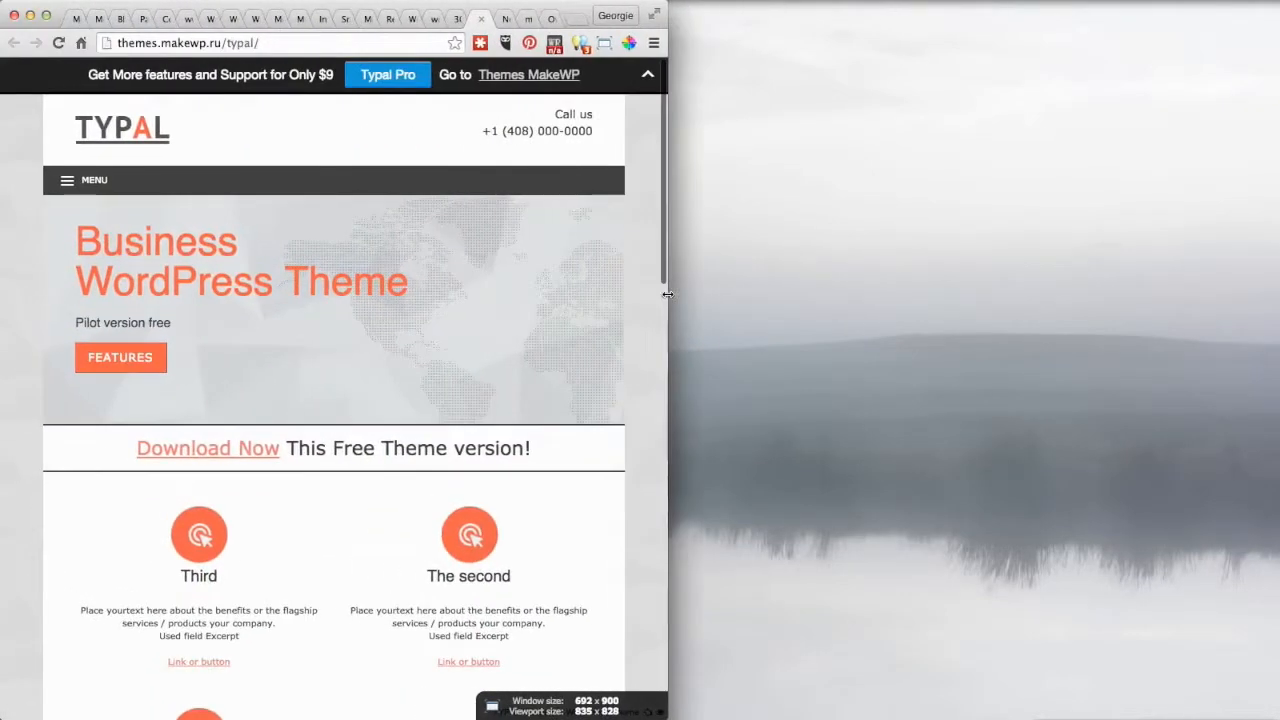
scroll("down", 3)
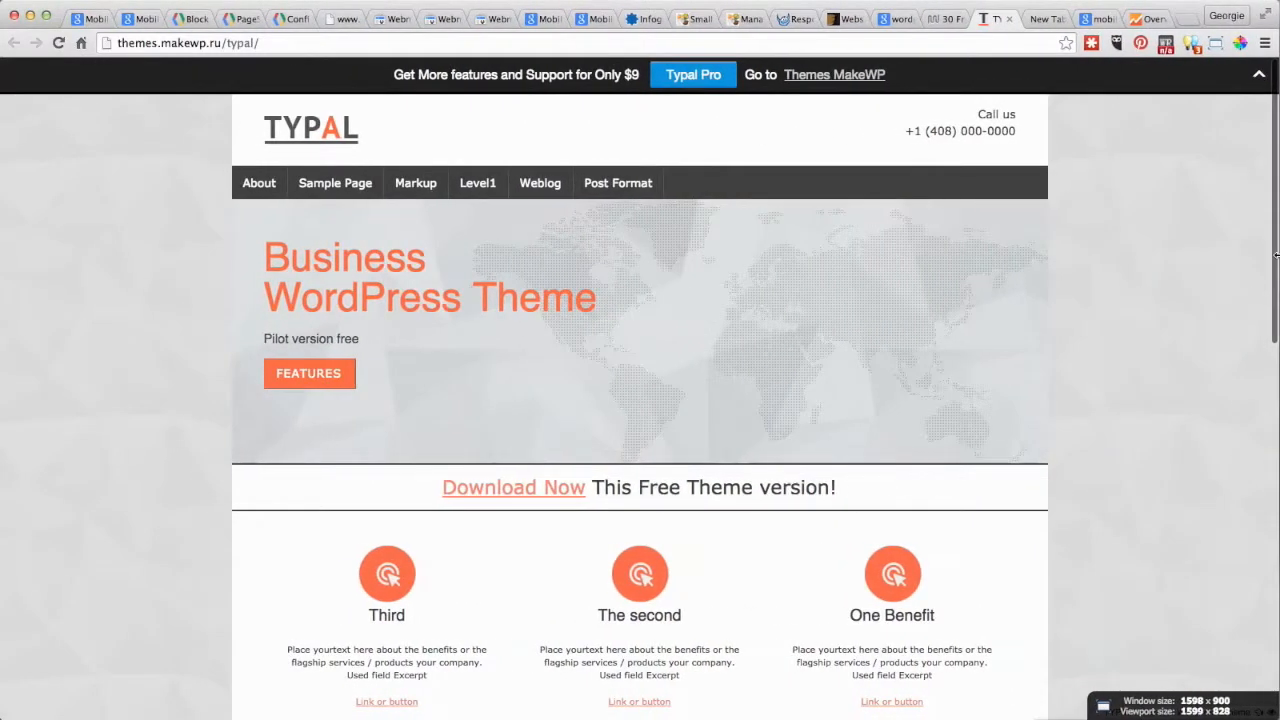
mouse_move(780, 292)
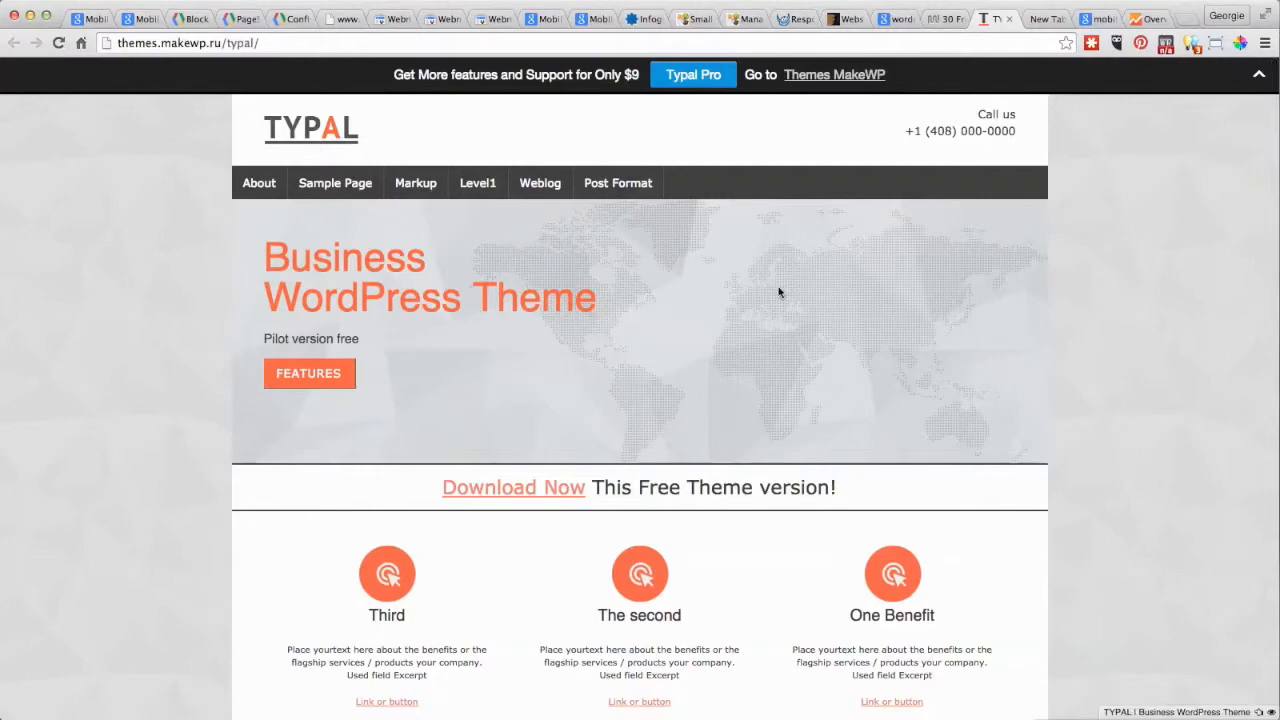
mouse_move(1084, 288)
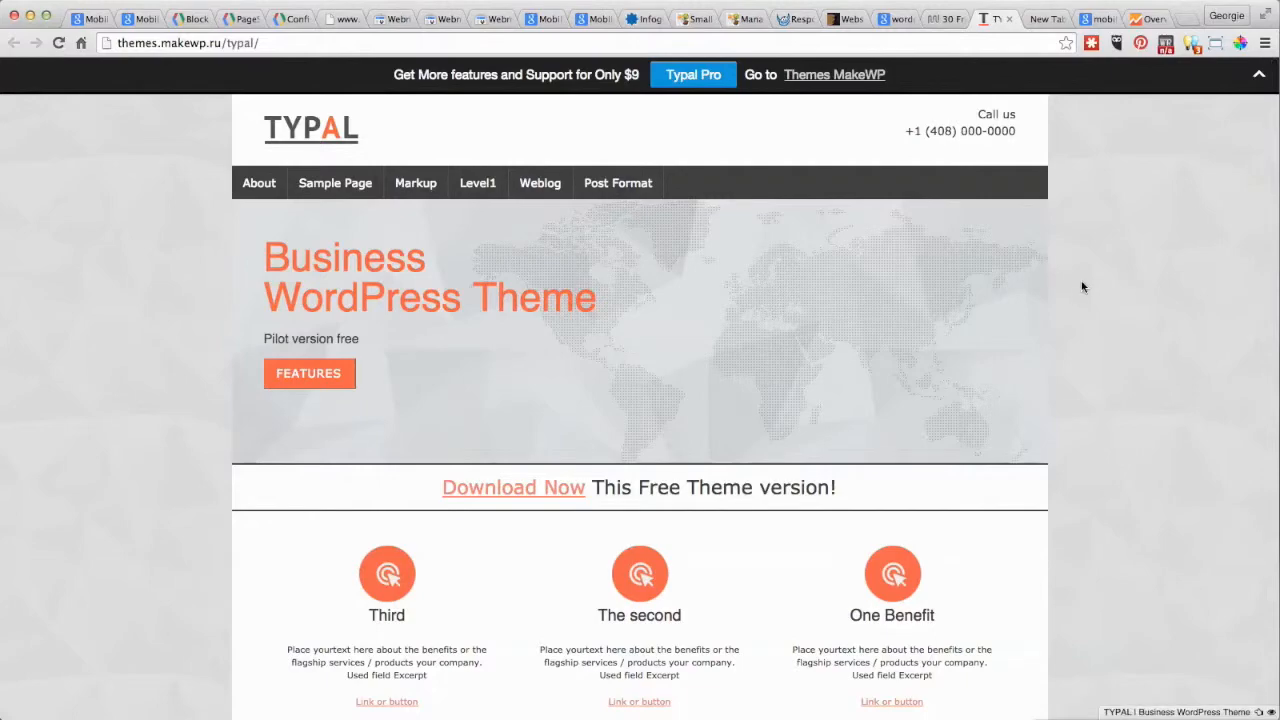
scroll("down", 3)
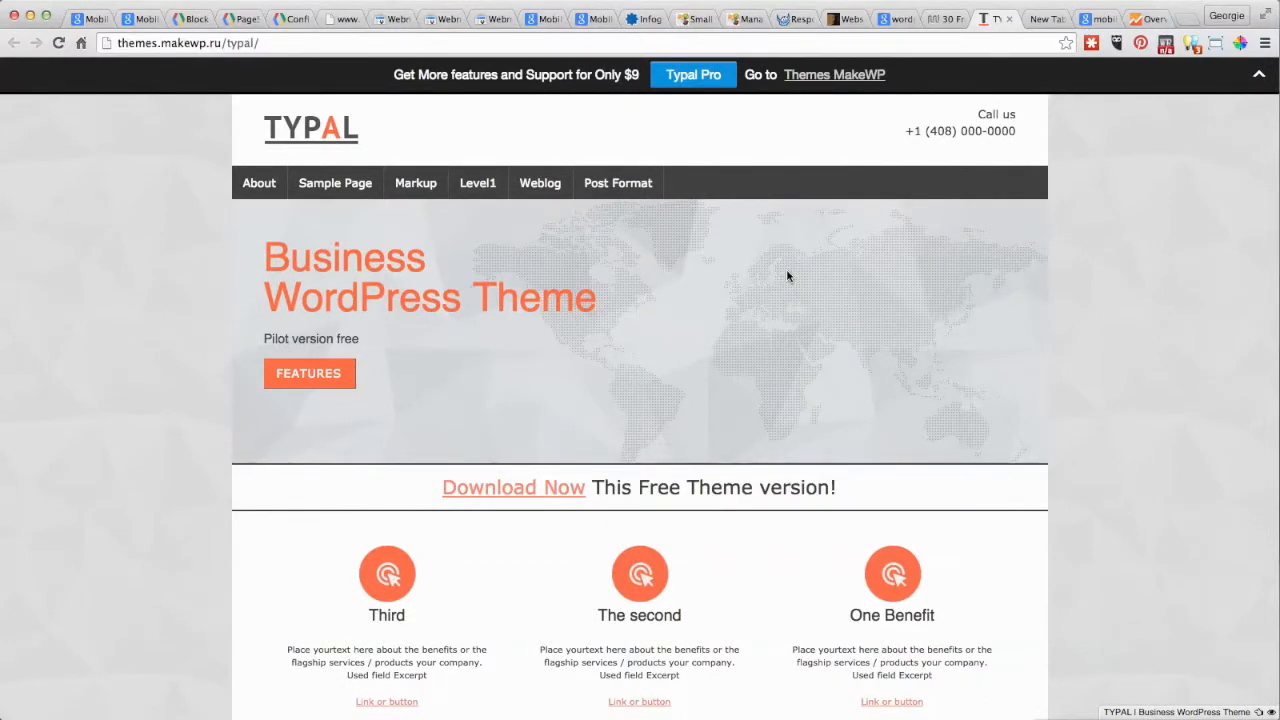
mouse_move(1116, 252)
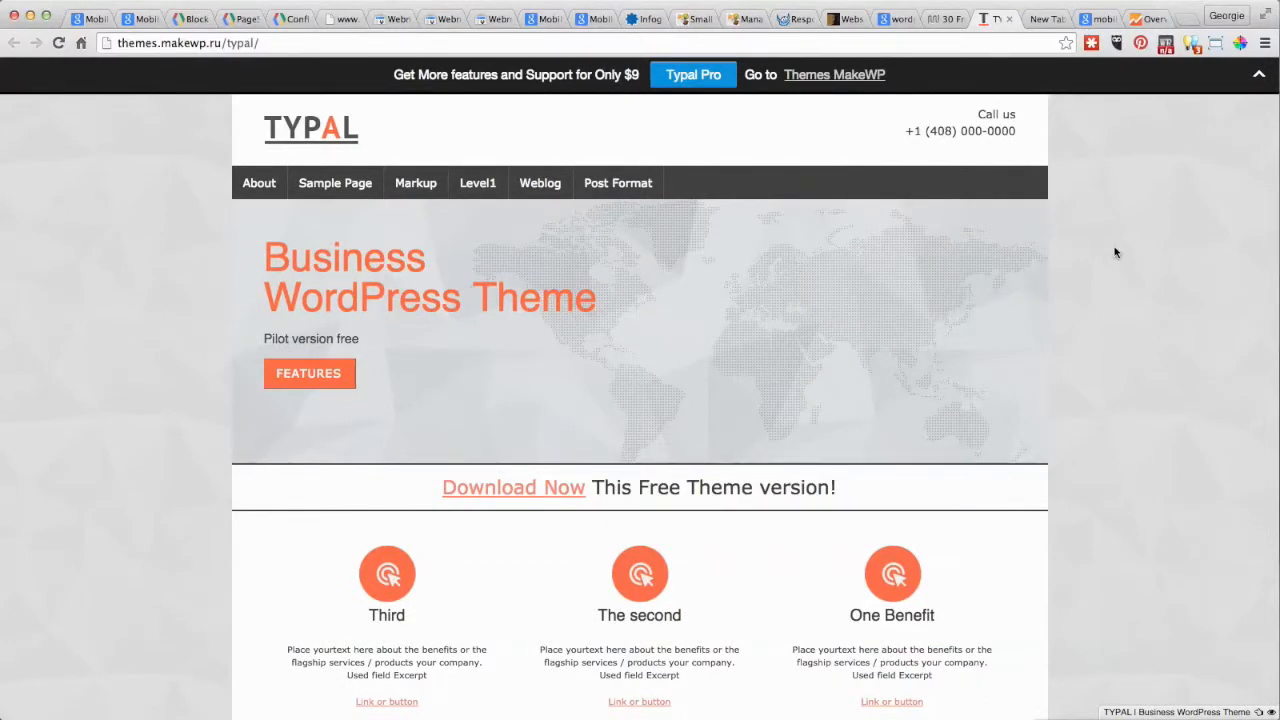
mouse_move(764, 98)
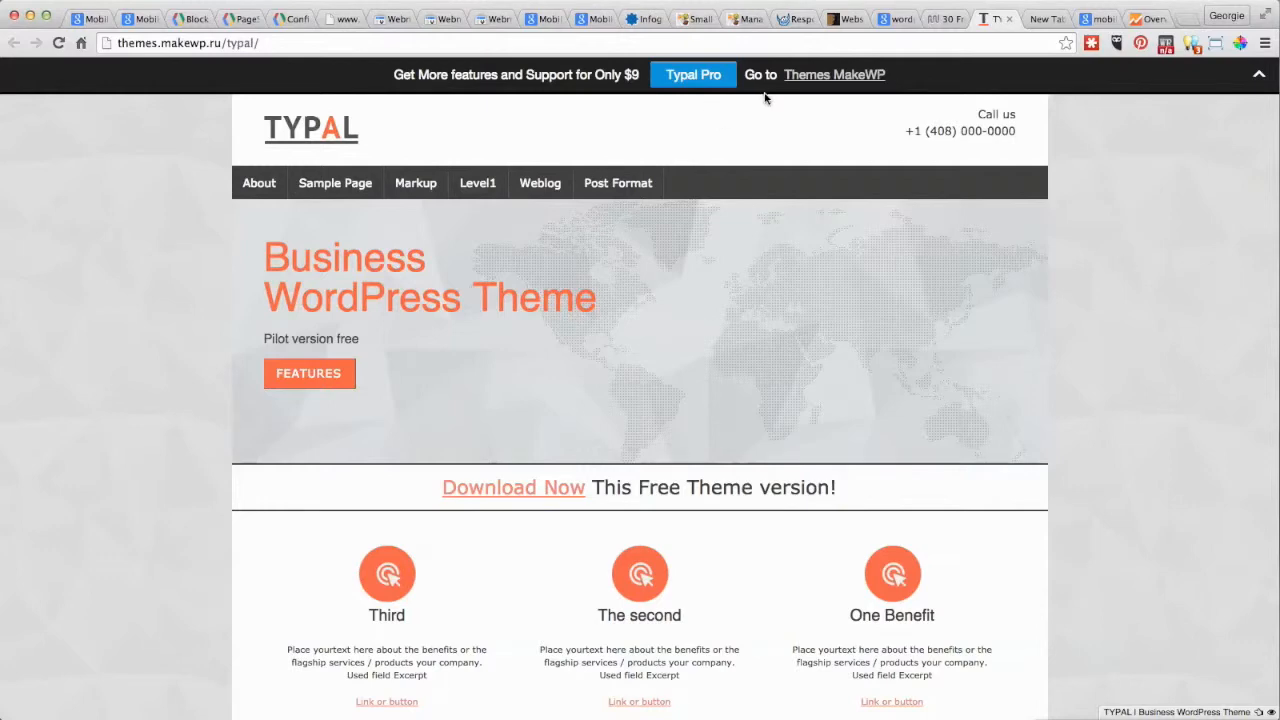
mouse_move(1072, 240)
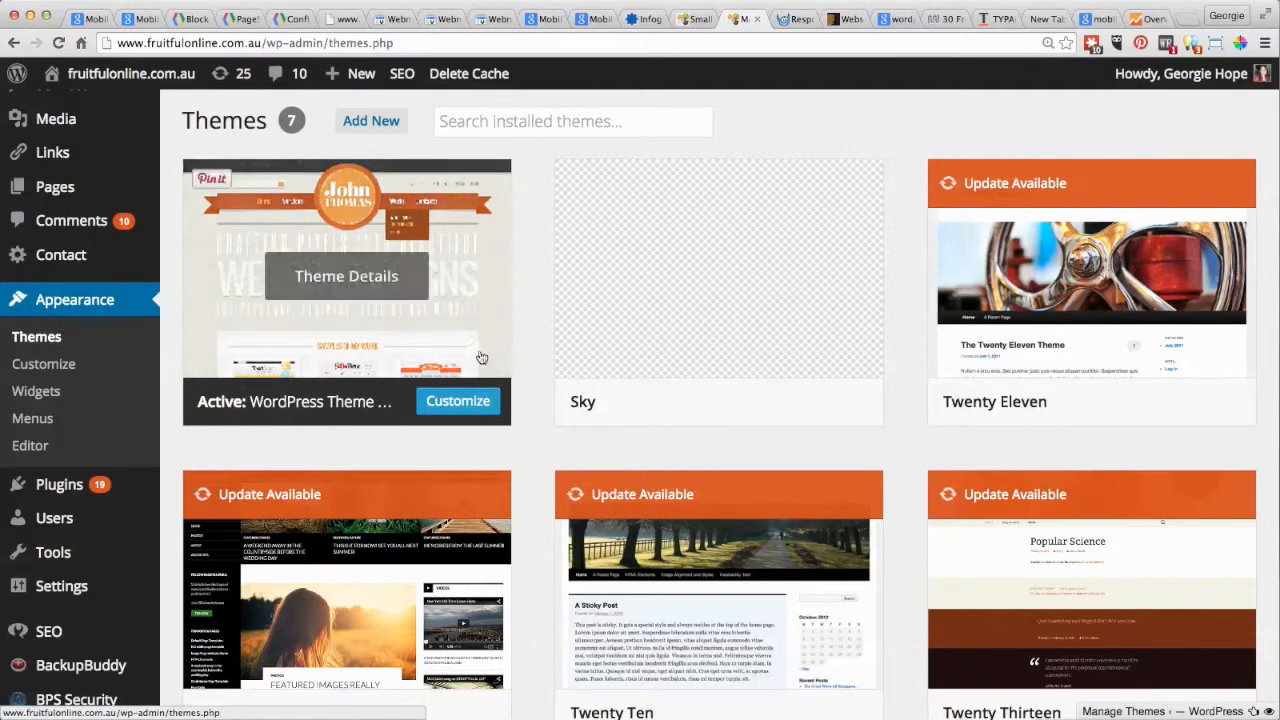
mouse_move(924, 628)
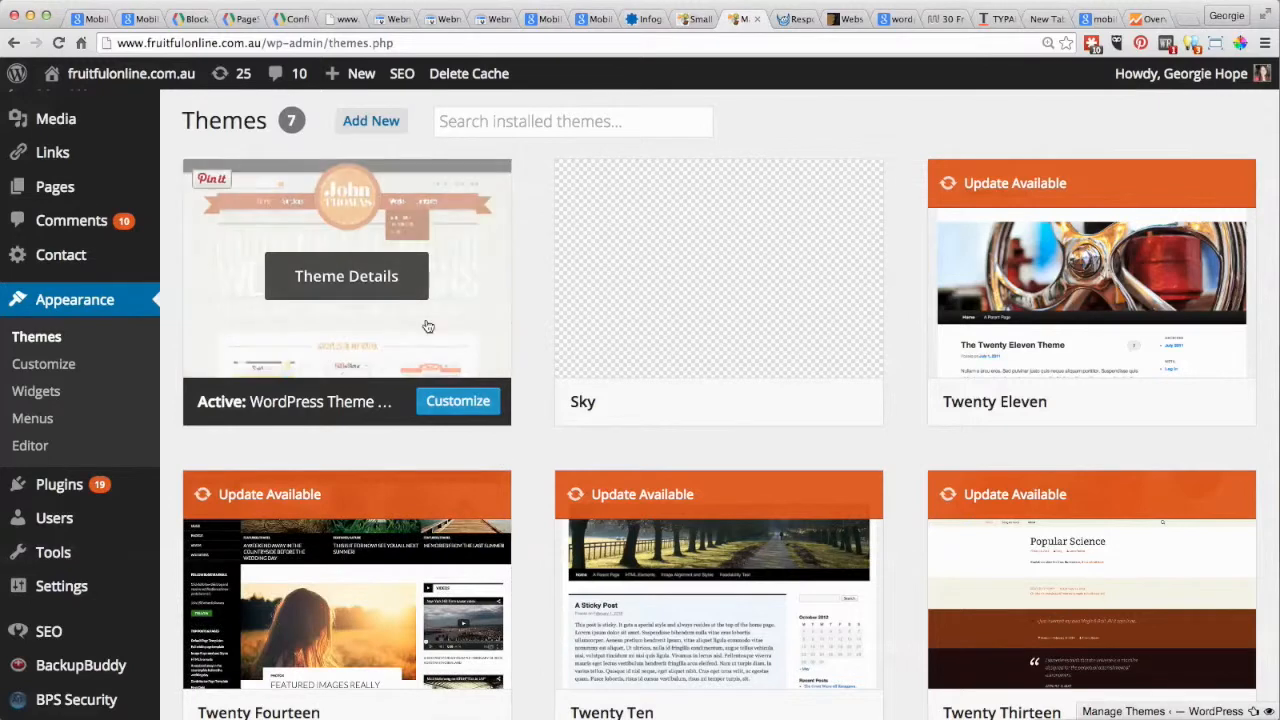
mouse_move(352, 204)
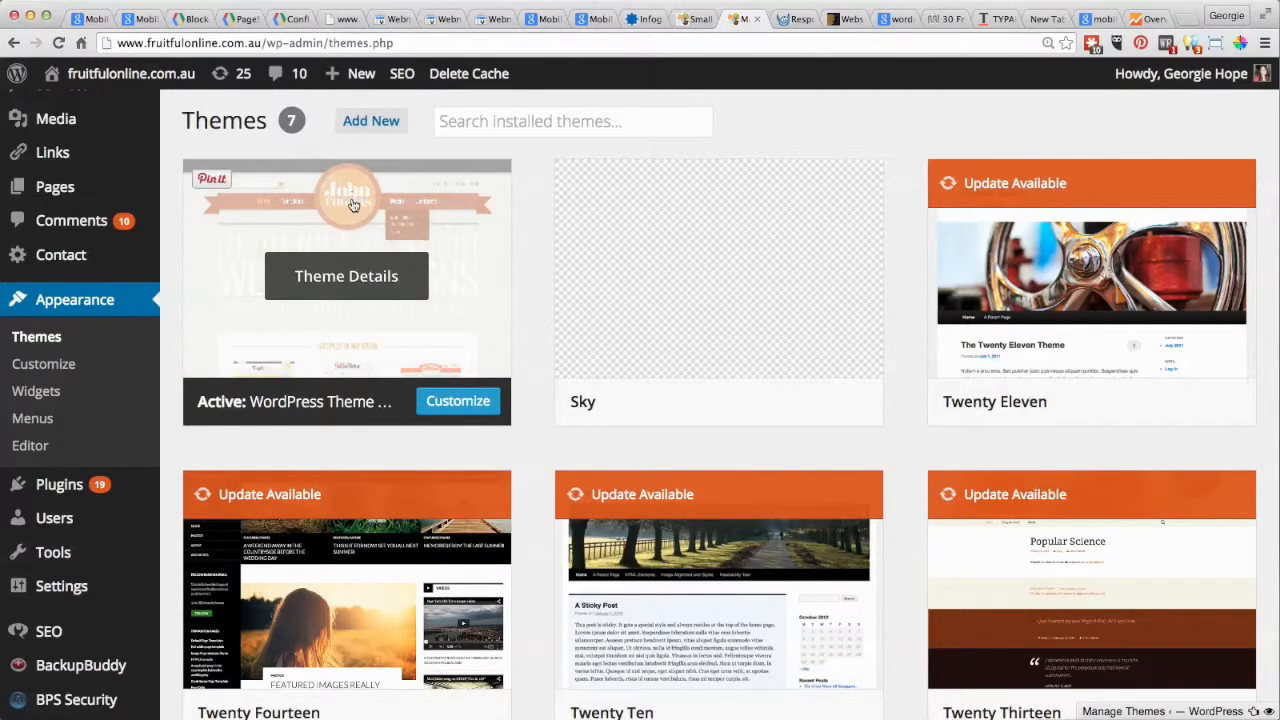
mouse_move(910, 412)
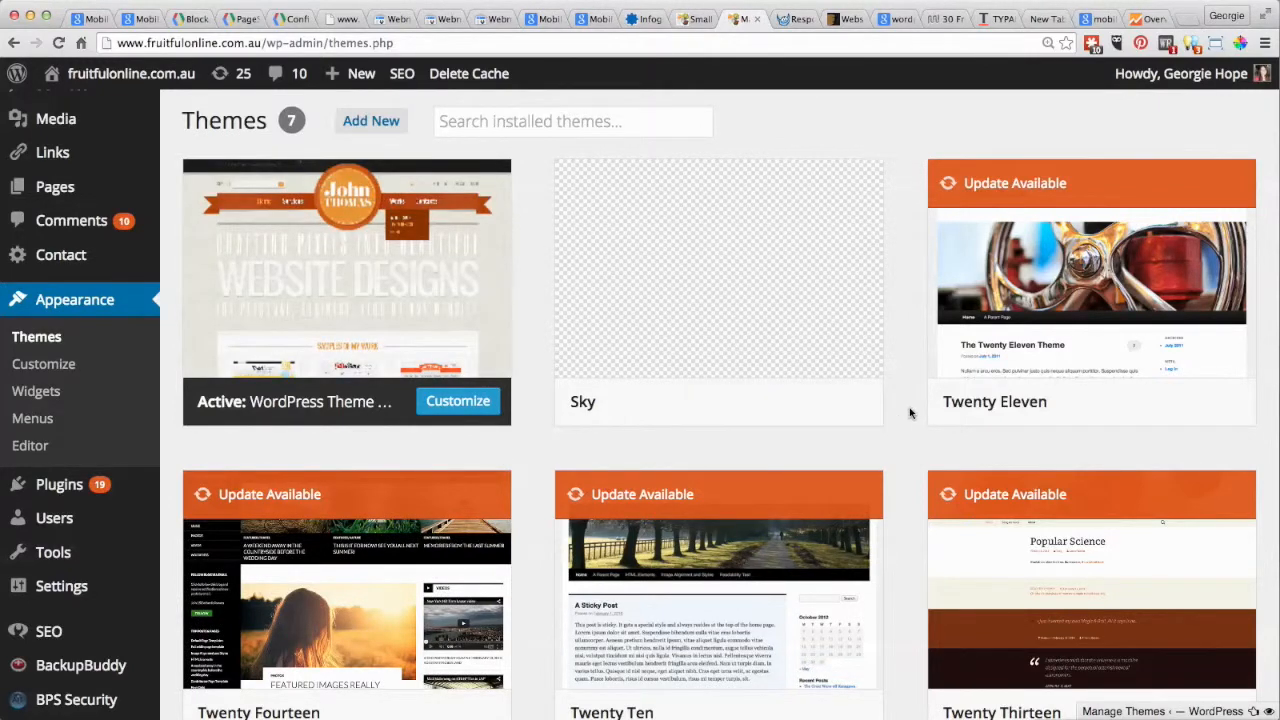
- Reach Appearance > Themes in the WordPress admin and scroll through the seven installed themes
scroll("down", 3)
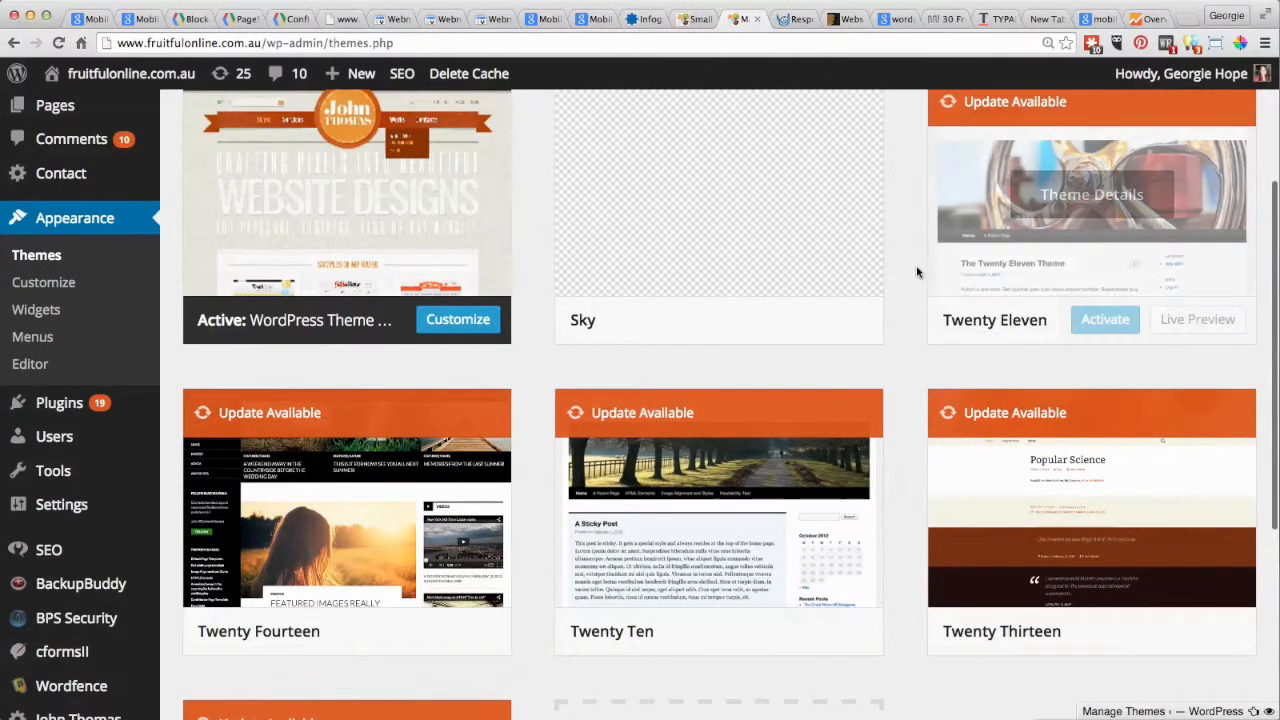
scroll("down", 3)
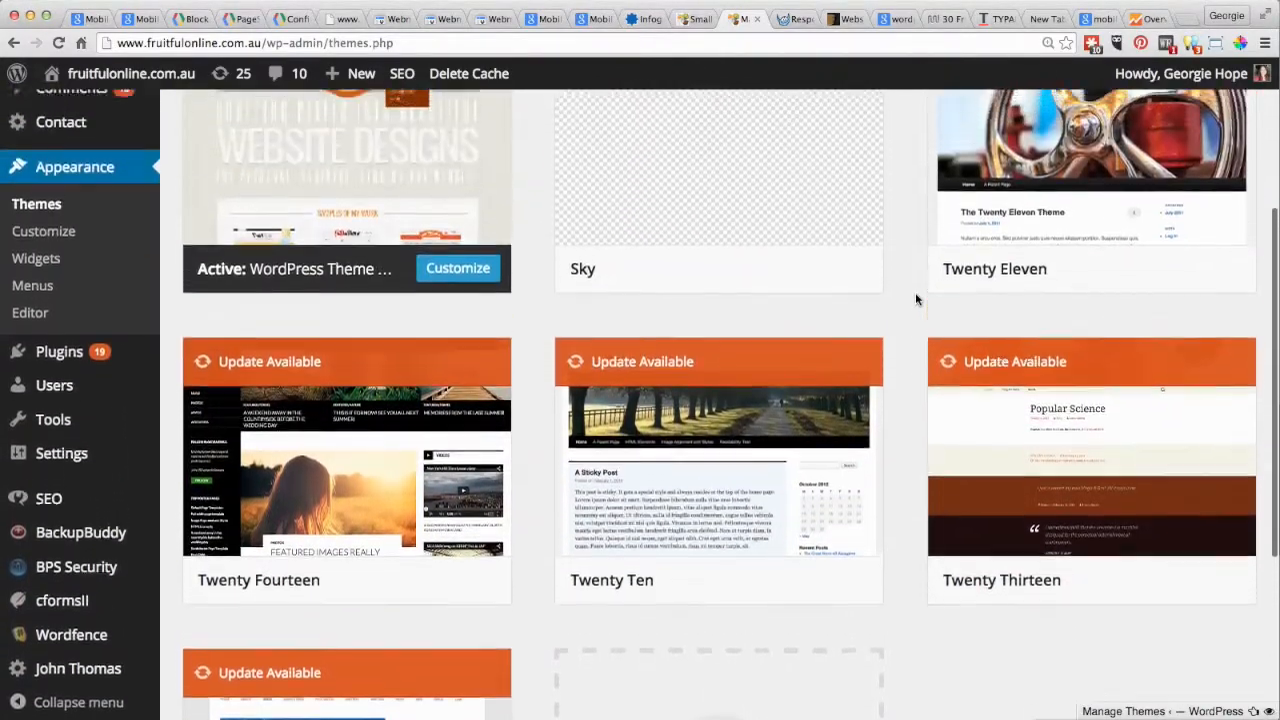
scroll("up", 3)
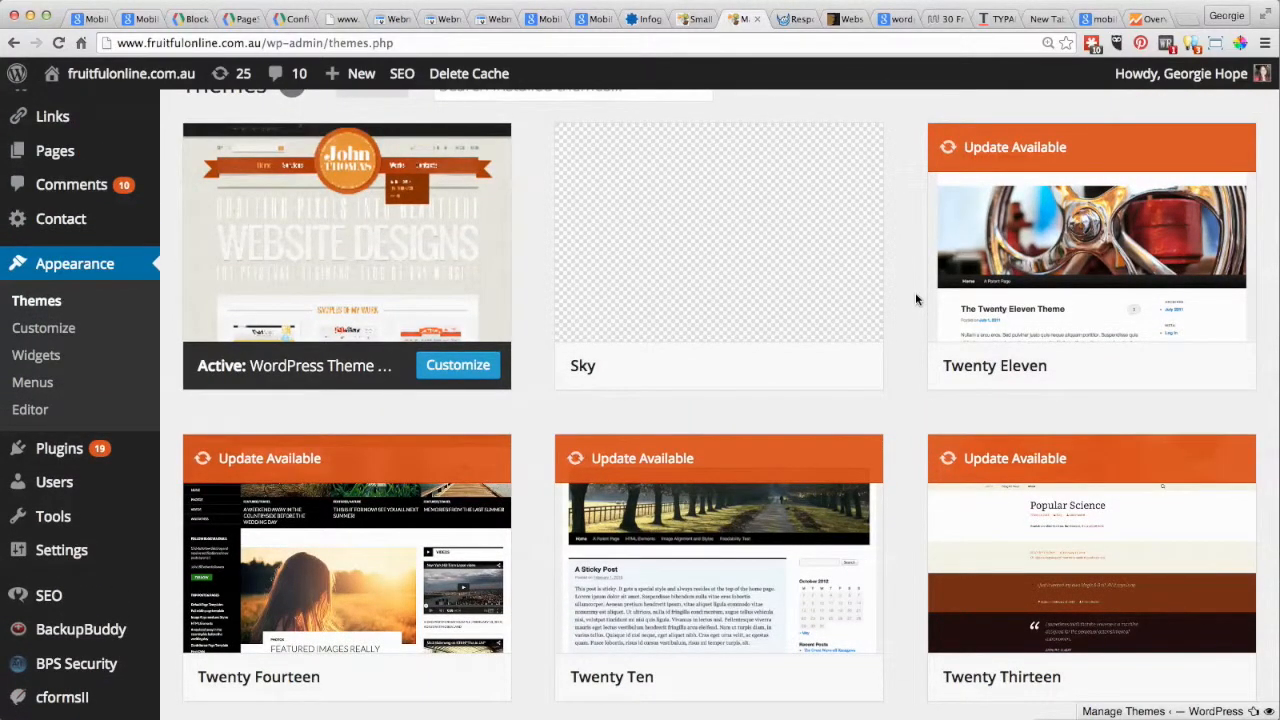
mouse_move(718, 232)
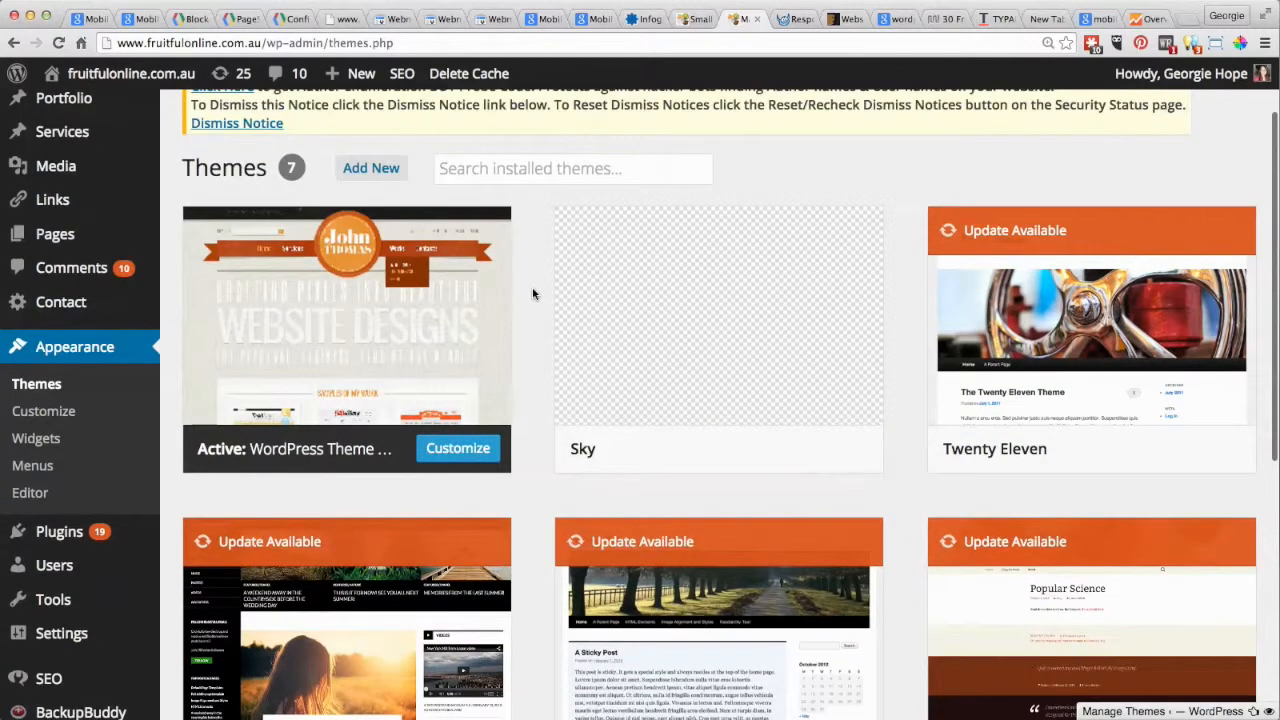
left_click(372, 168)
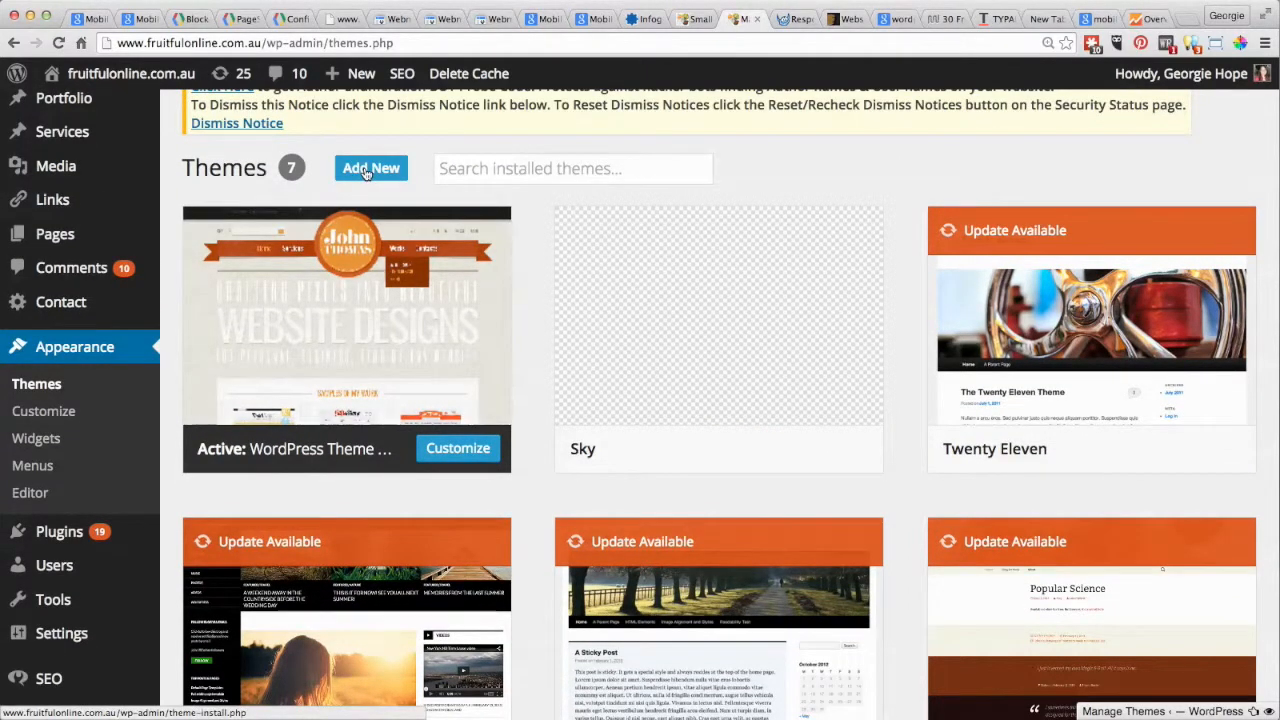
scroll("down", 3)
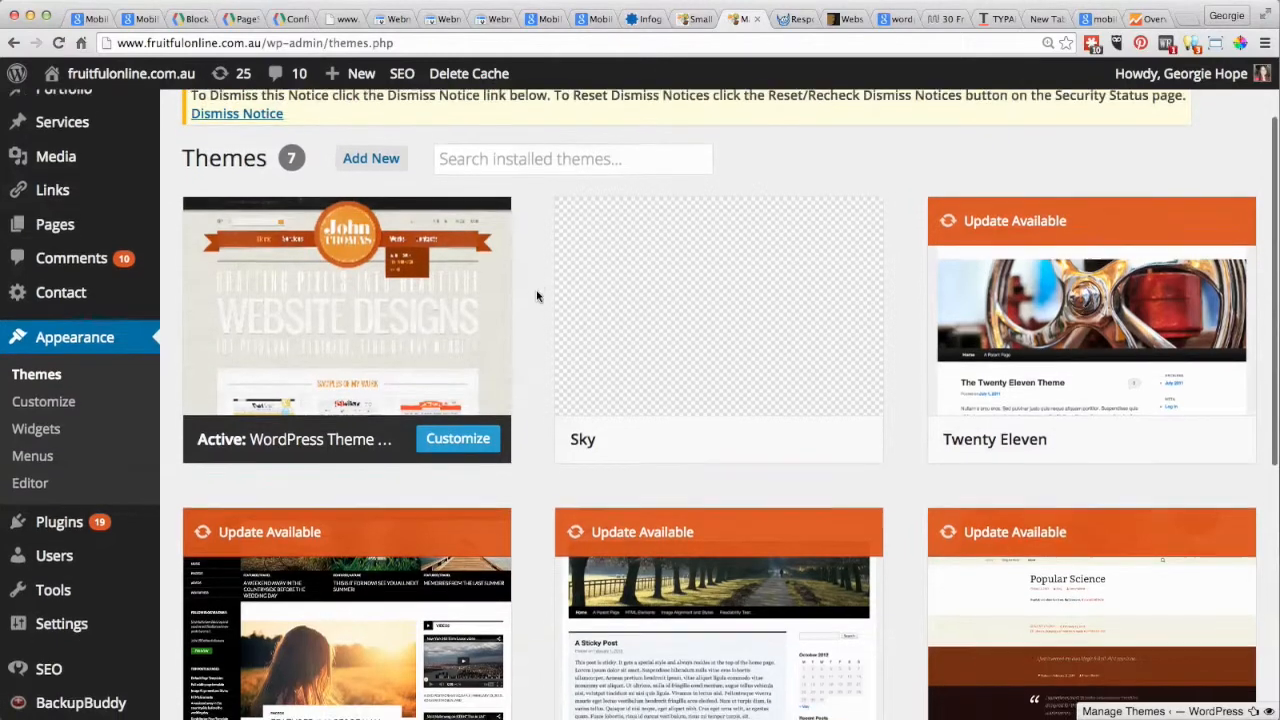
scroll("down", 3)
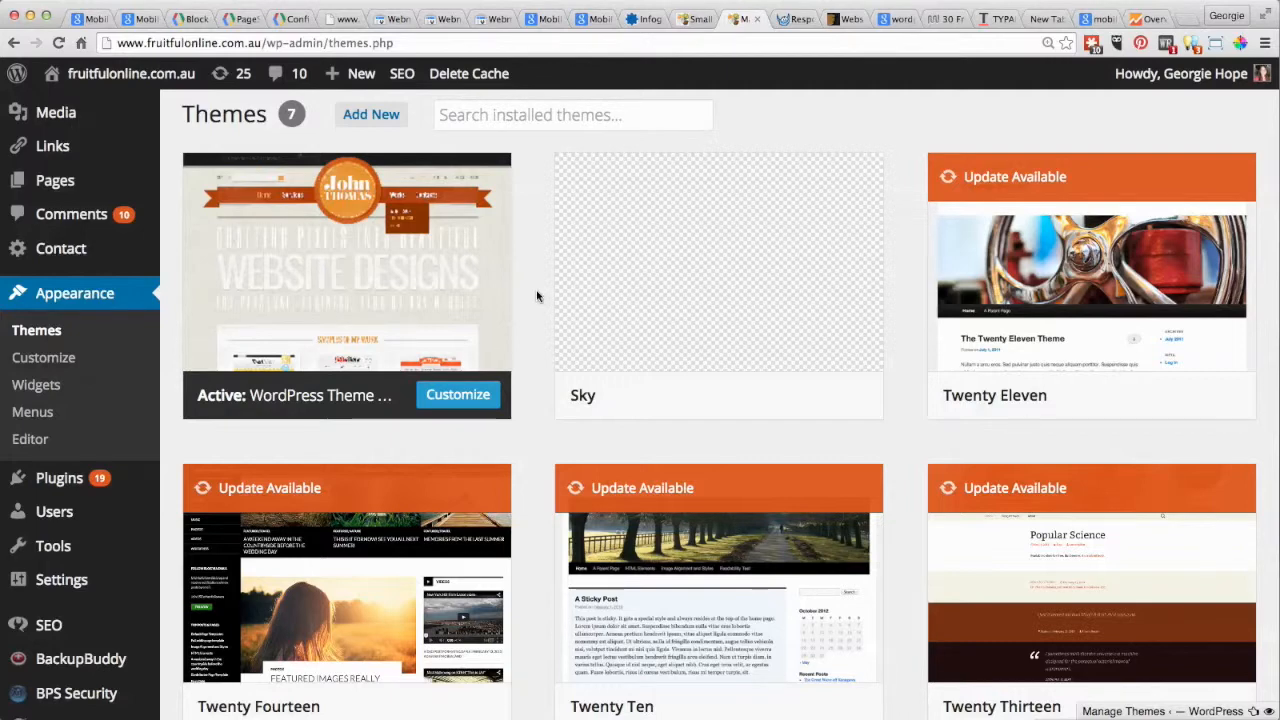
mouse_move(1092, 290)
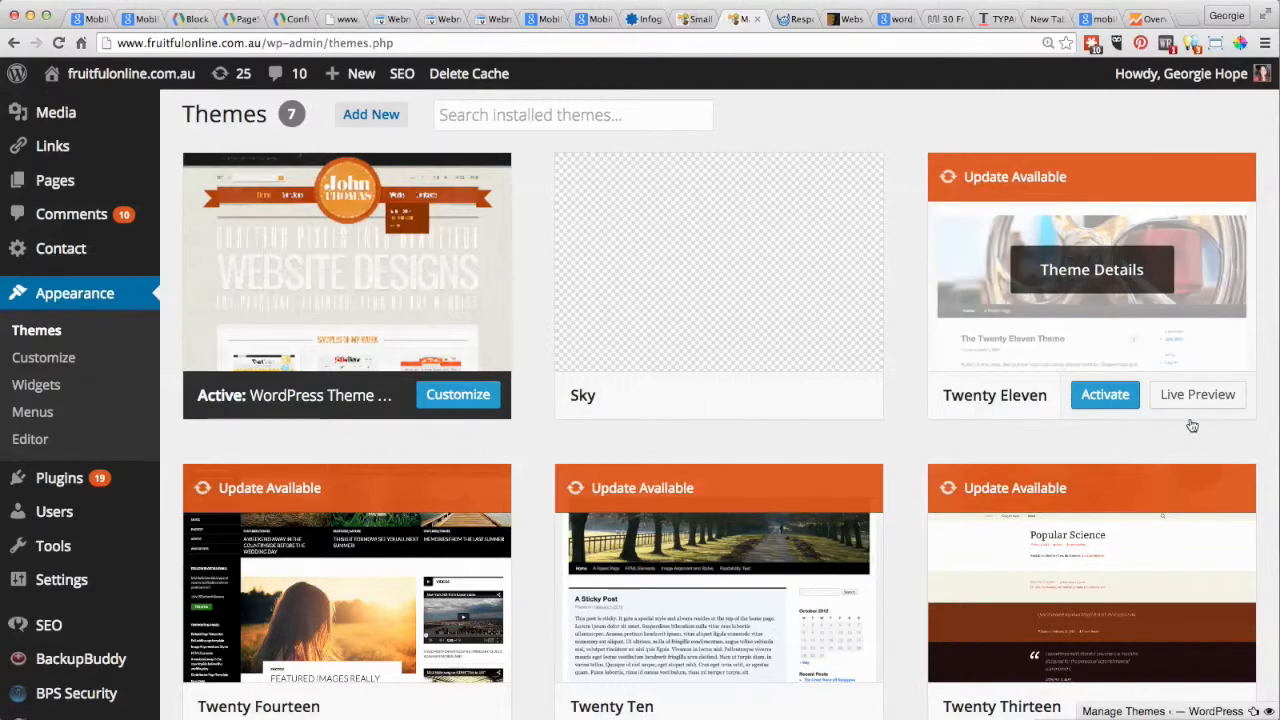
mouse_move(1196, 394)
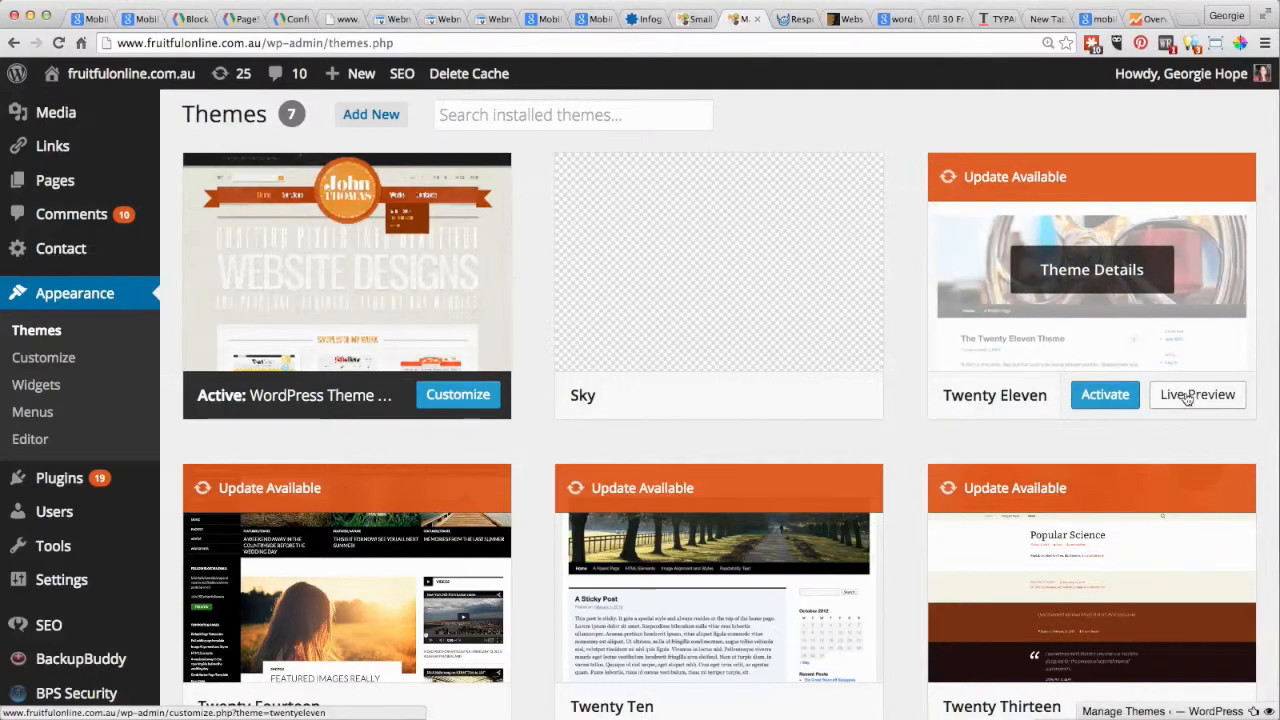
- Live Preview the Twenty Eleven theme against the site's content and scroll through it
left_click(1196, 394)
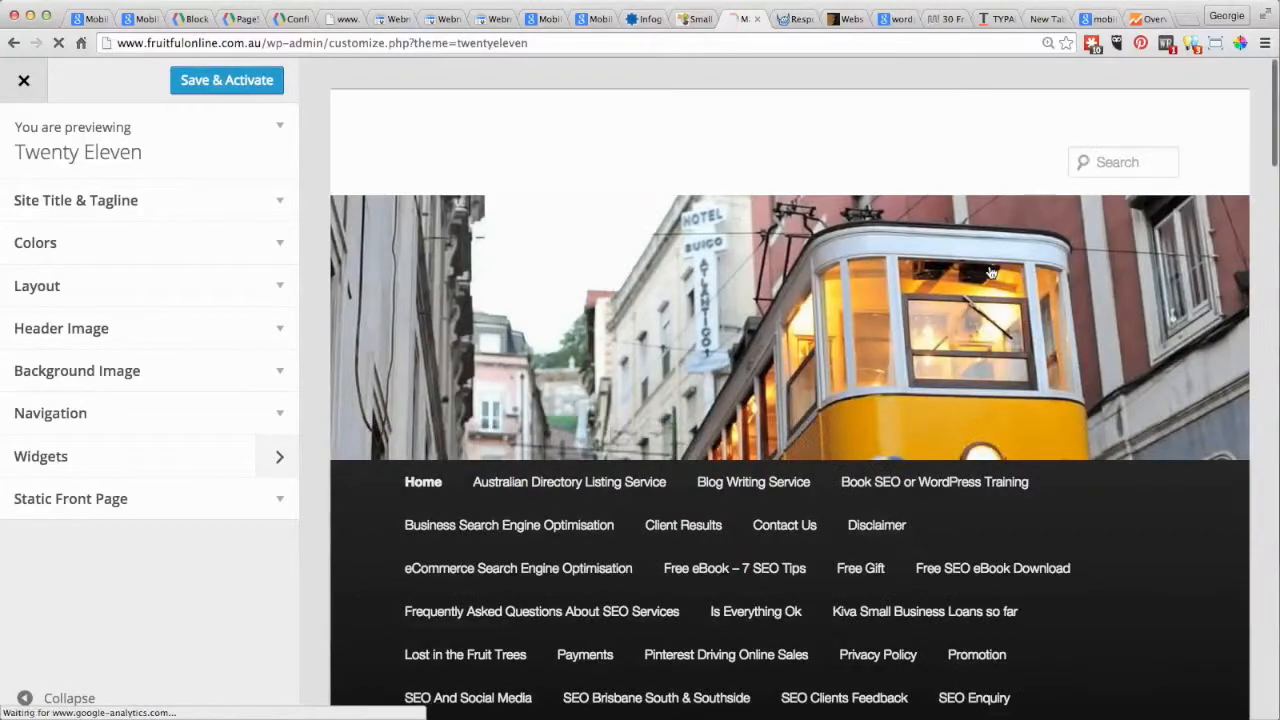
scroll("down", 3)
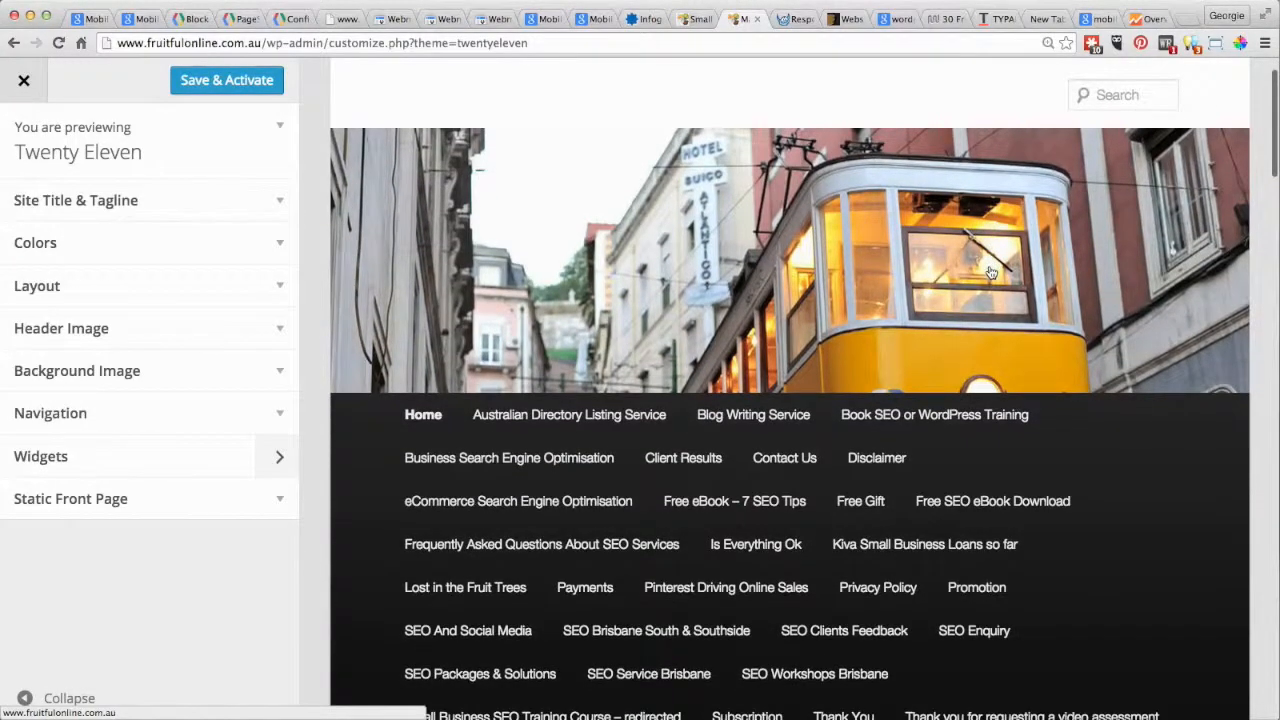
scroll("down", 3)
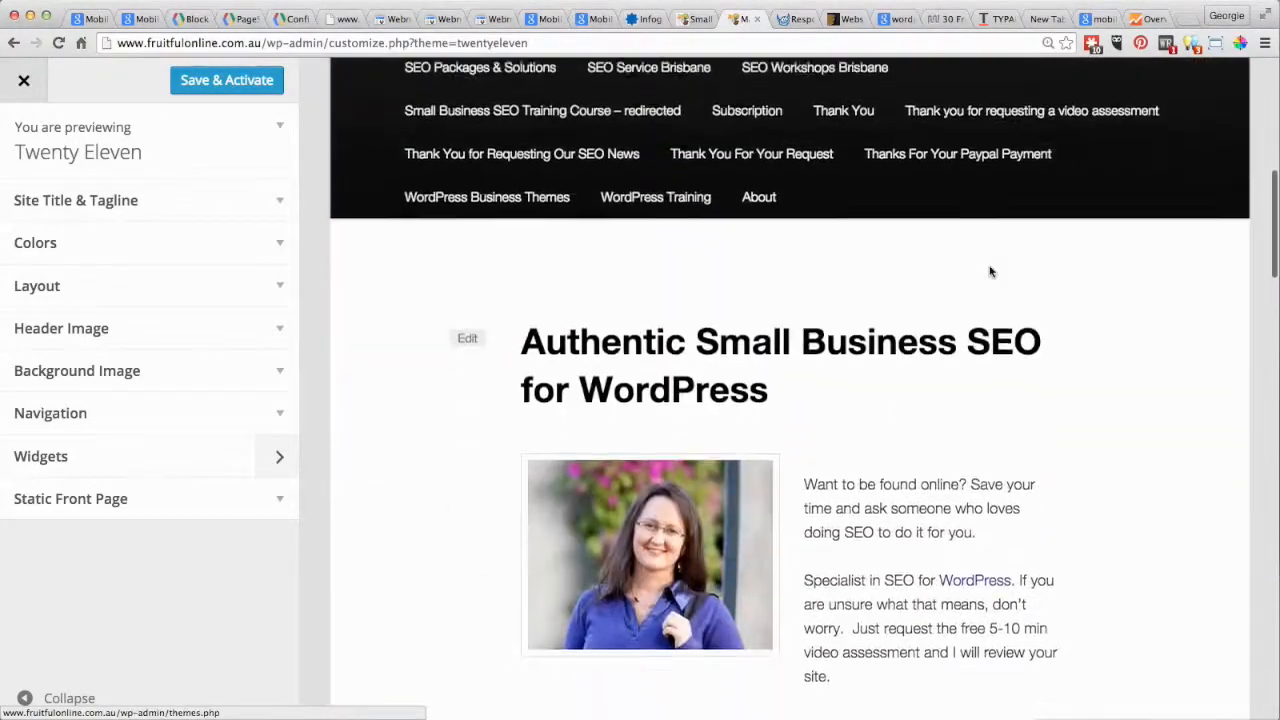
scroll("down", 3)
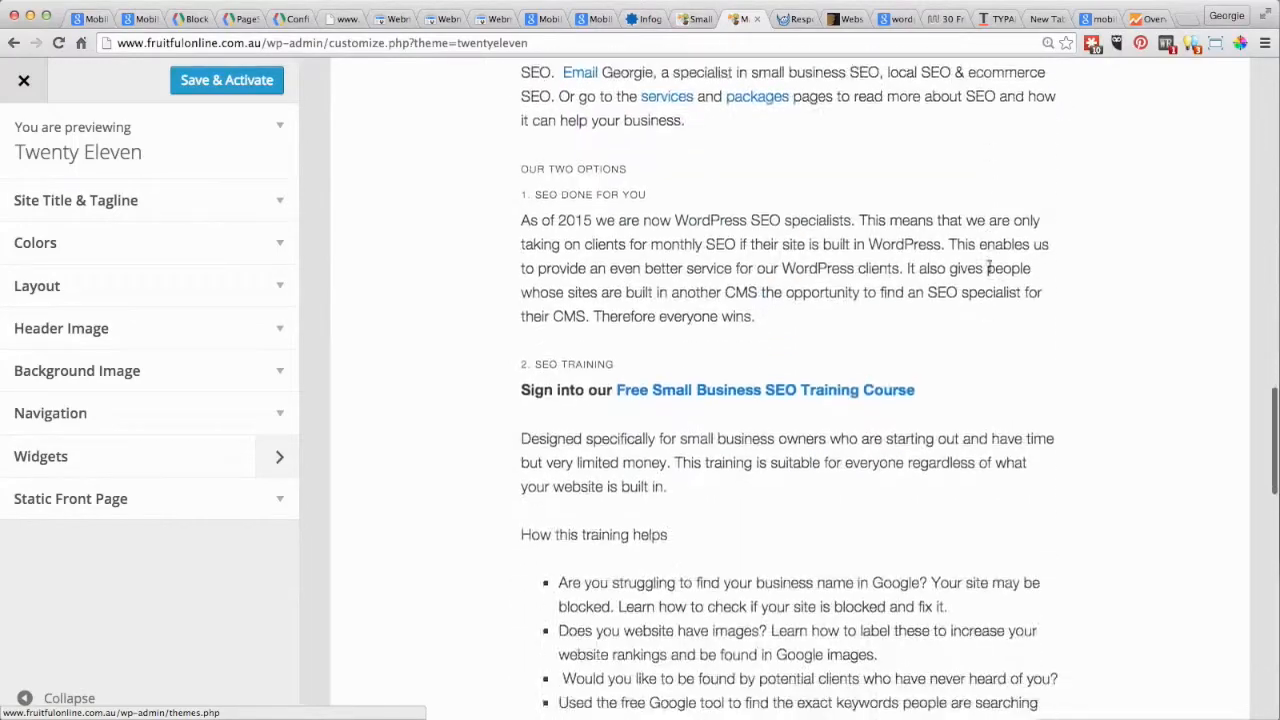
scroll("down", 3)
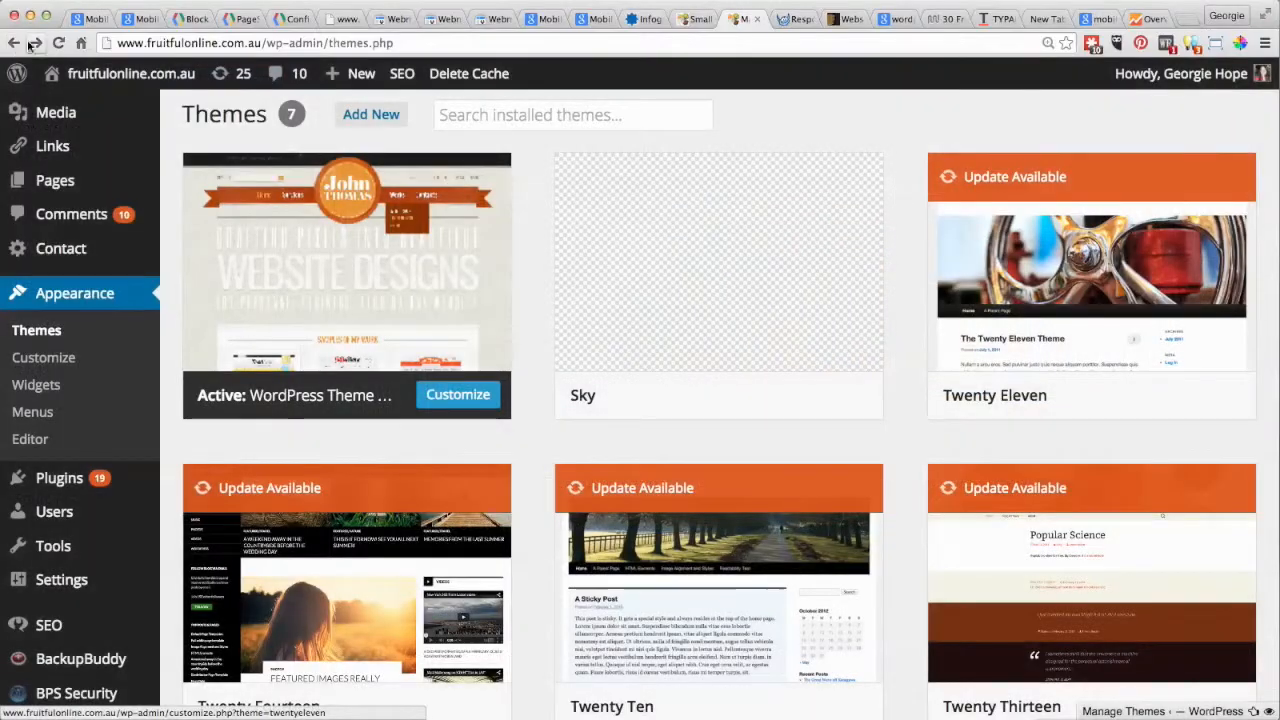
scroll("down", 3)
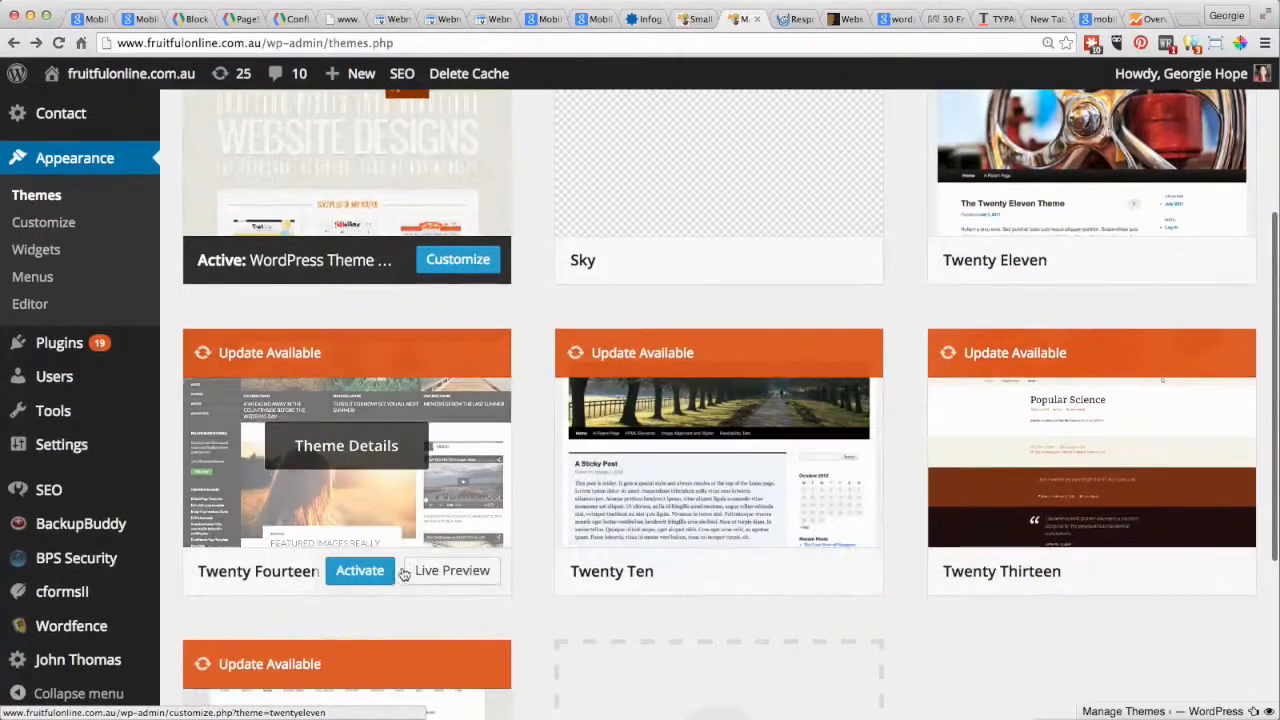
- Live Preview the Twenty Fourteen theme against the site's content and scroll through it
left_click(452, 570)
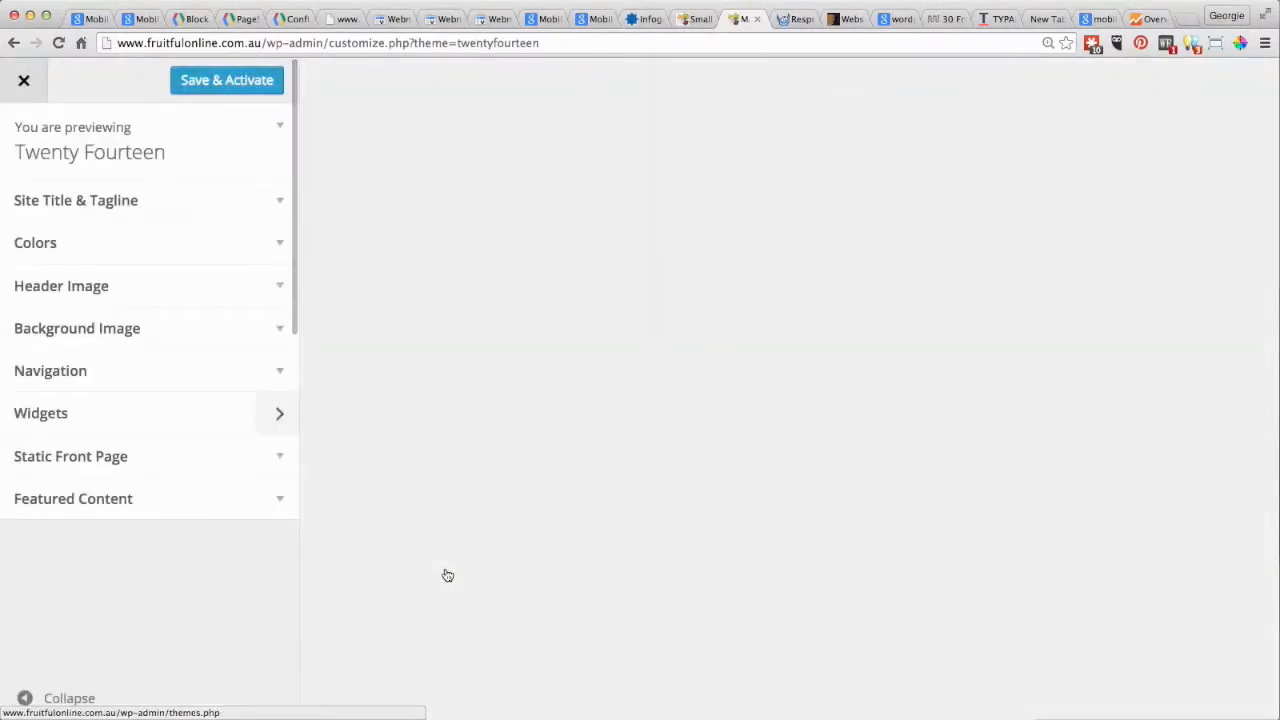
mouse_move(670, 264)
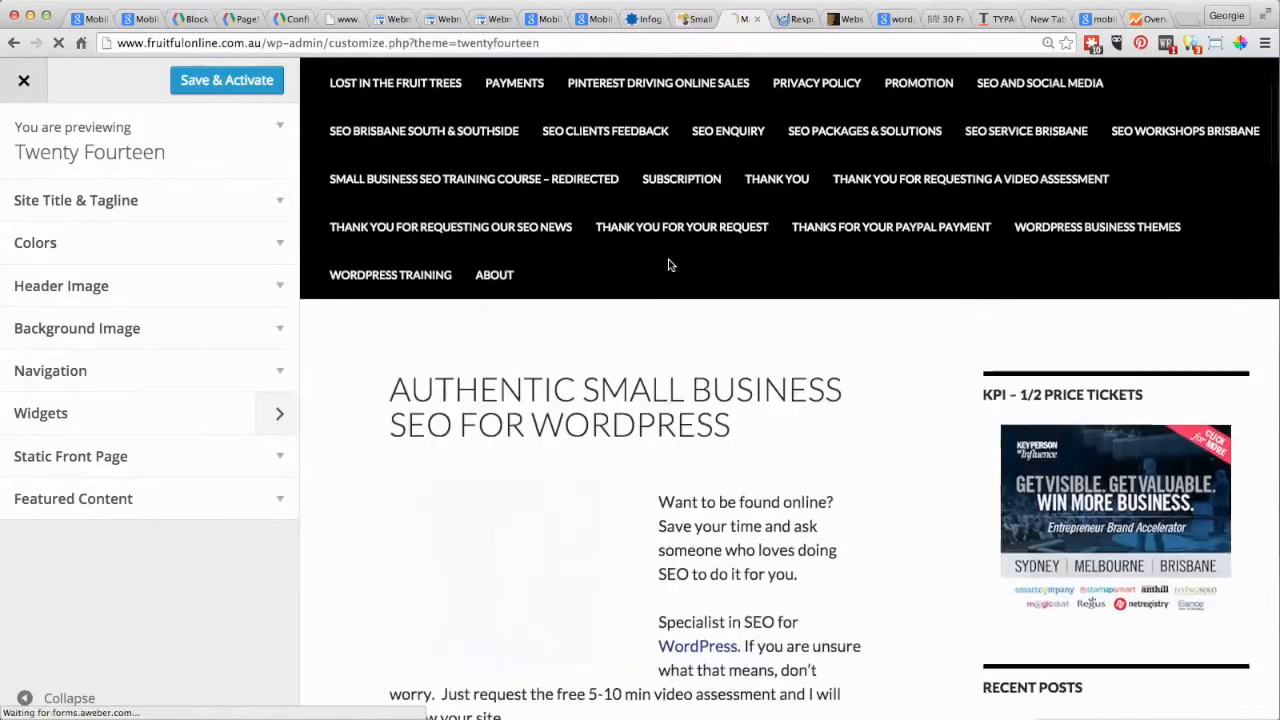
scroll("down", 3)
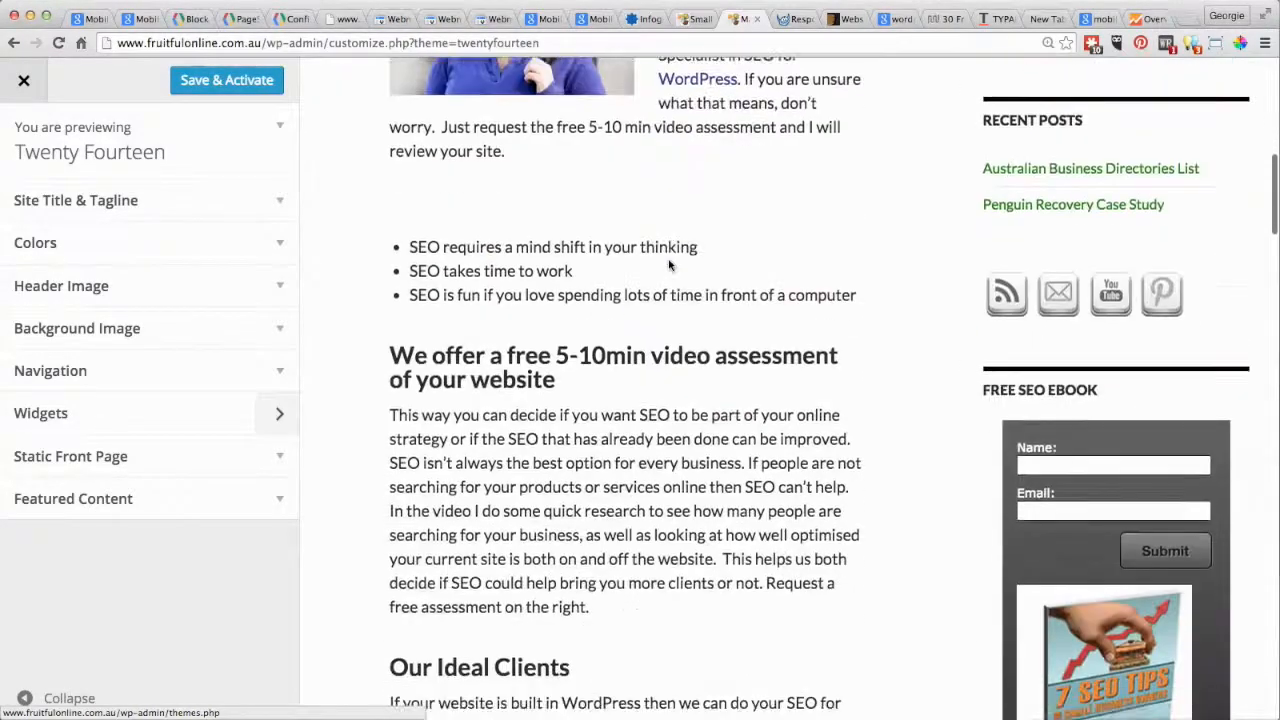
scroll("down", 3)
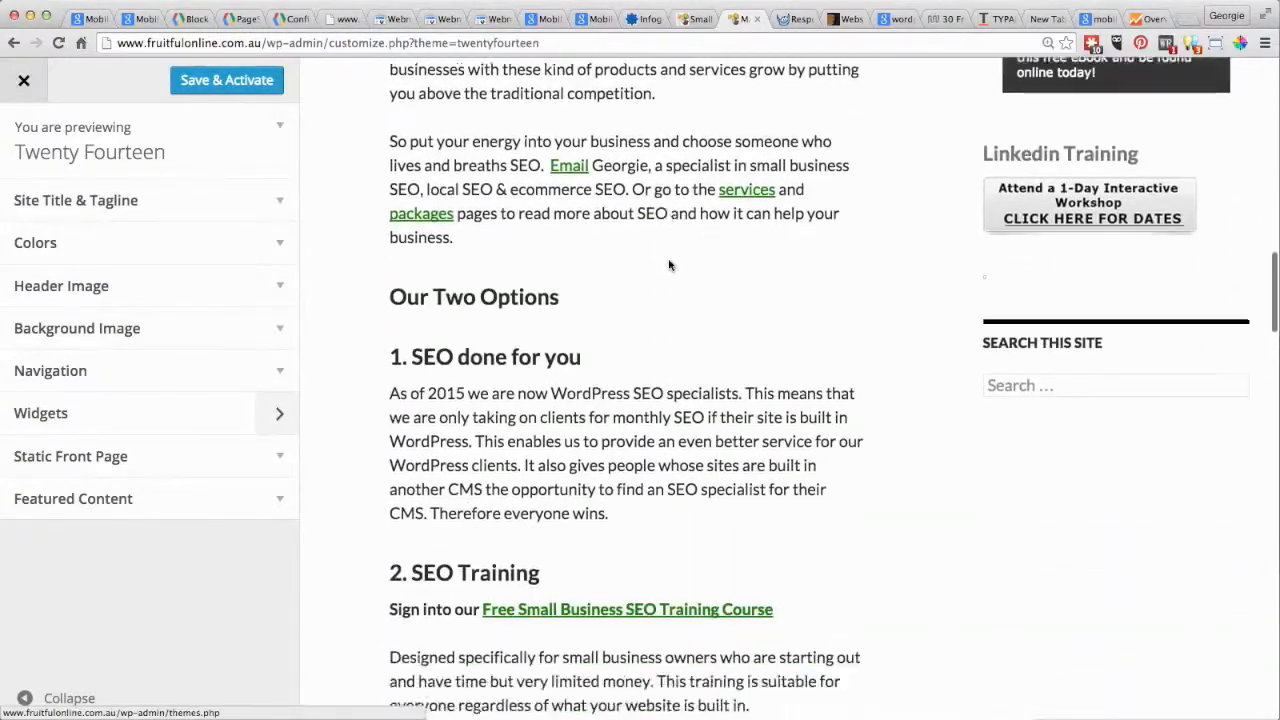
scroll("down", 3)
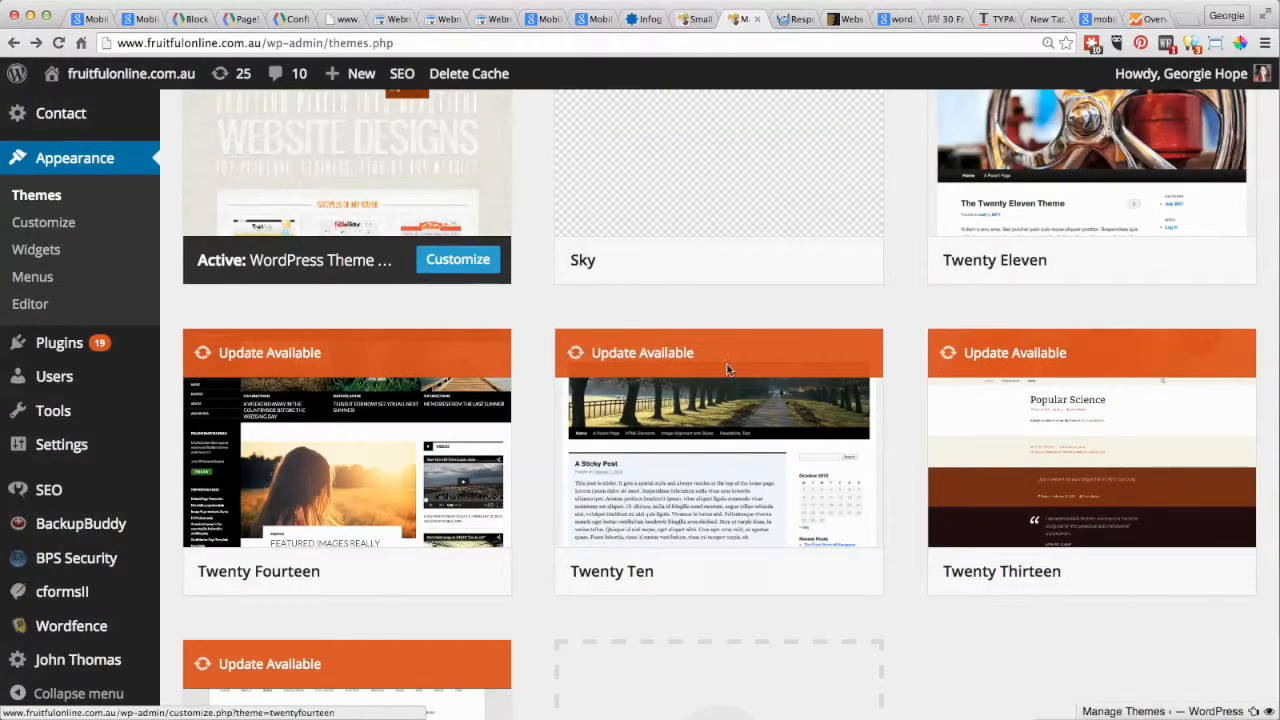
scroll("down", 3)
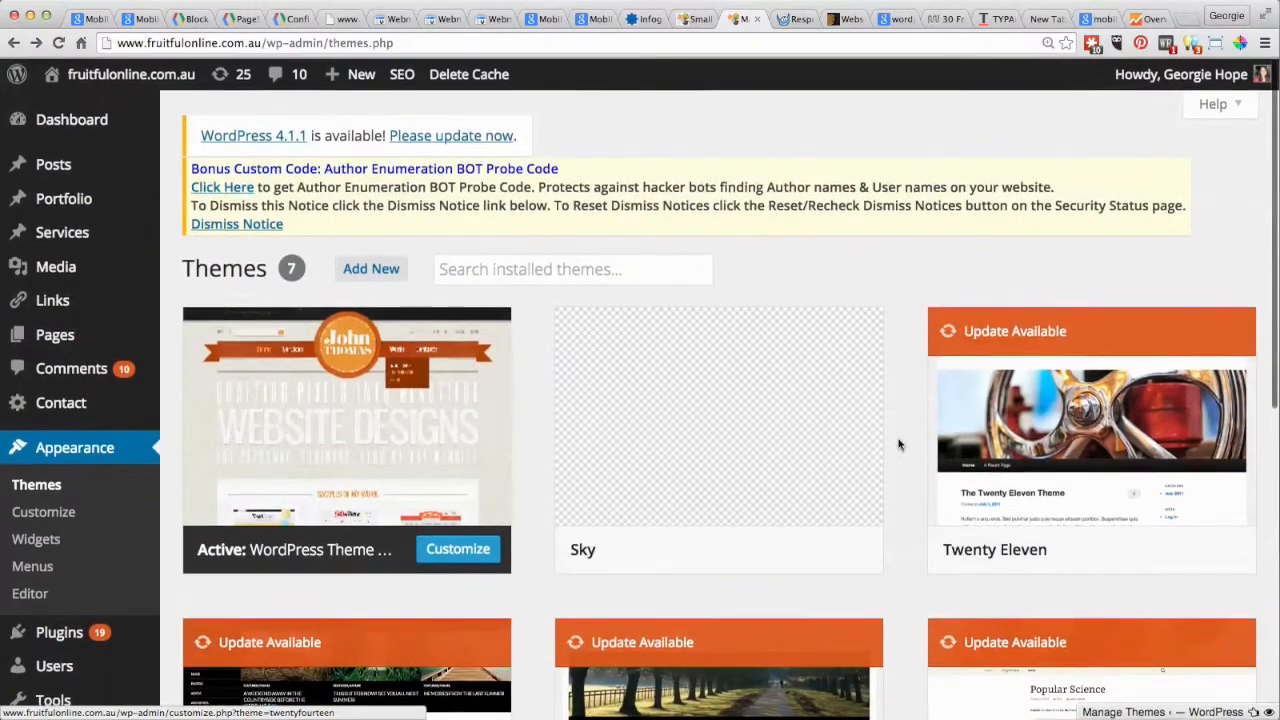
scroll("down", 3)
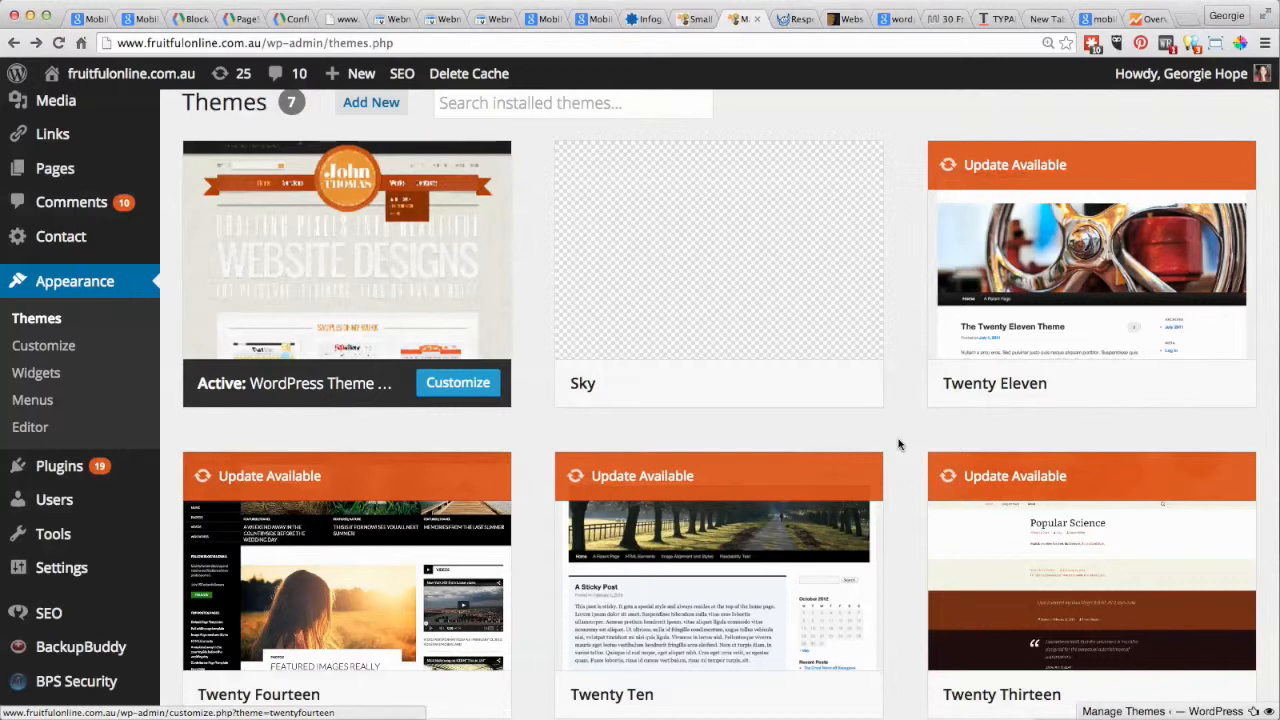
scroll("down", 3)
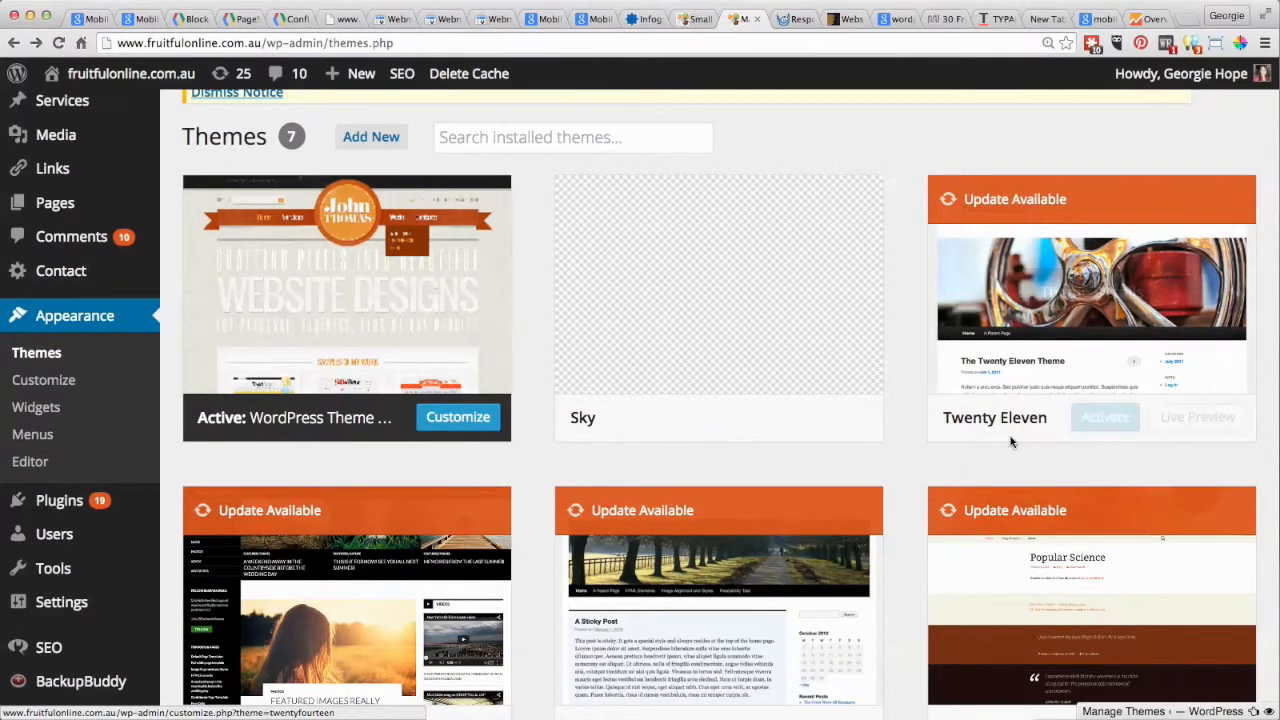
mouse_move(718, 292)
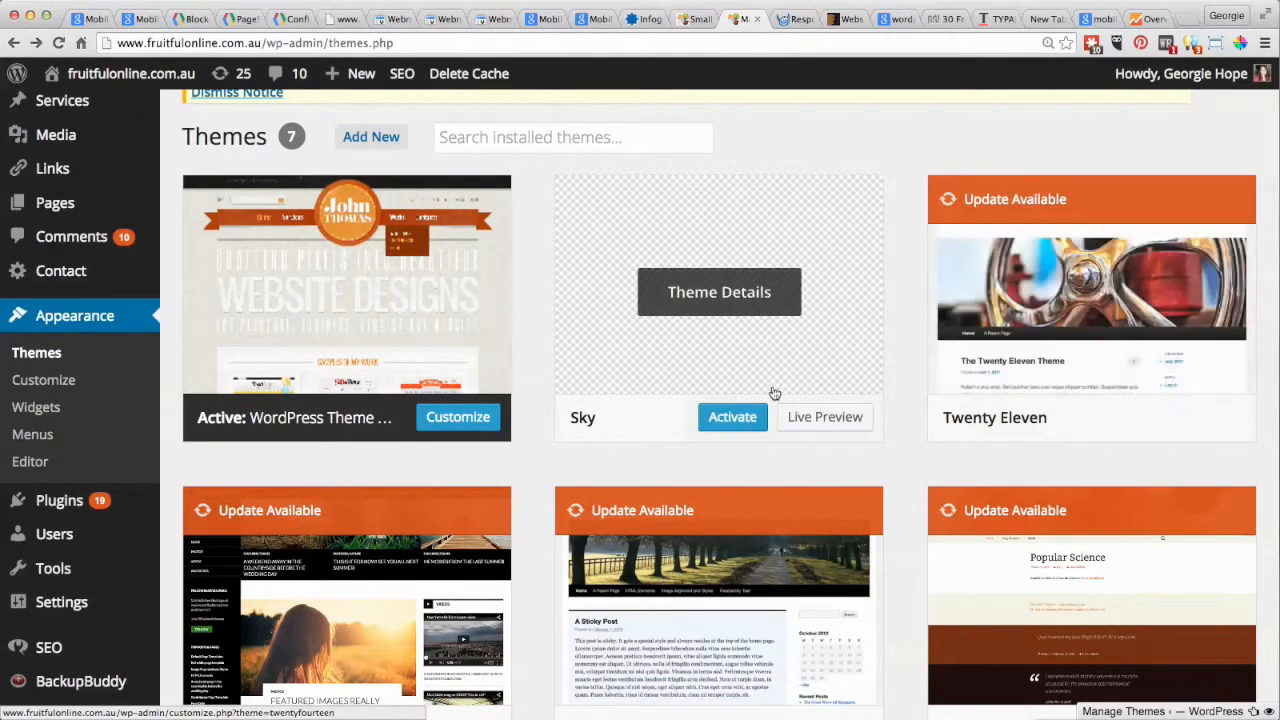
mouse_move(532, 388)
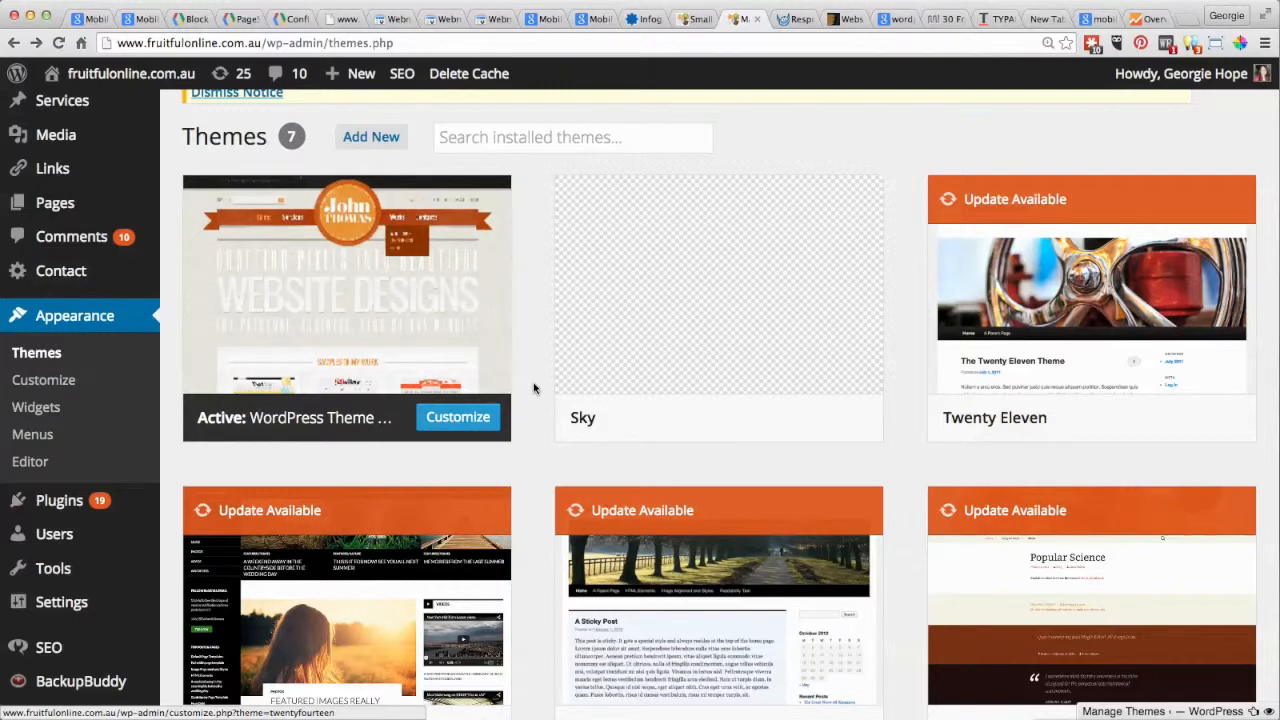
scroll("down", 3)
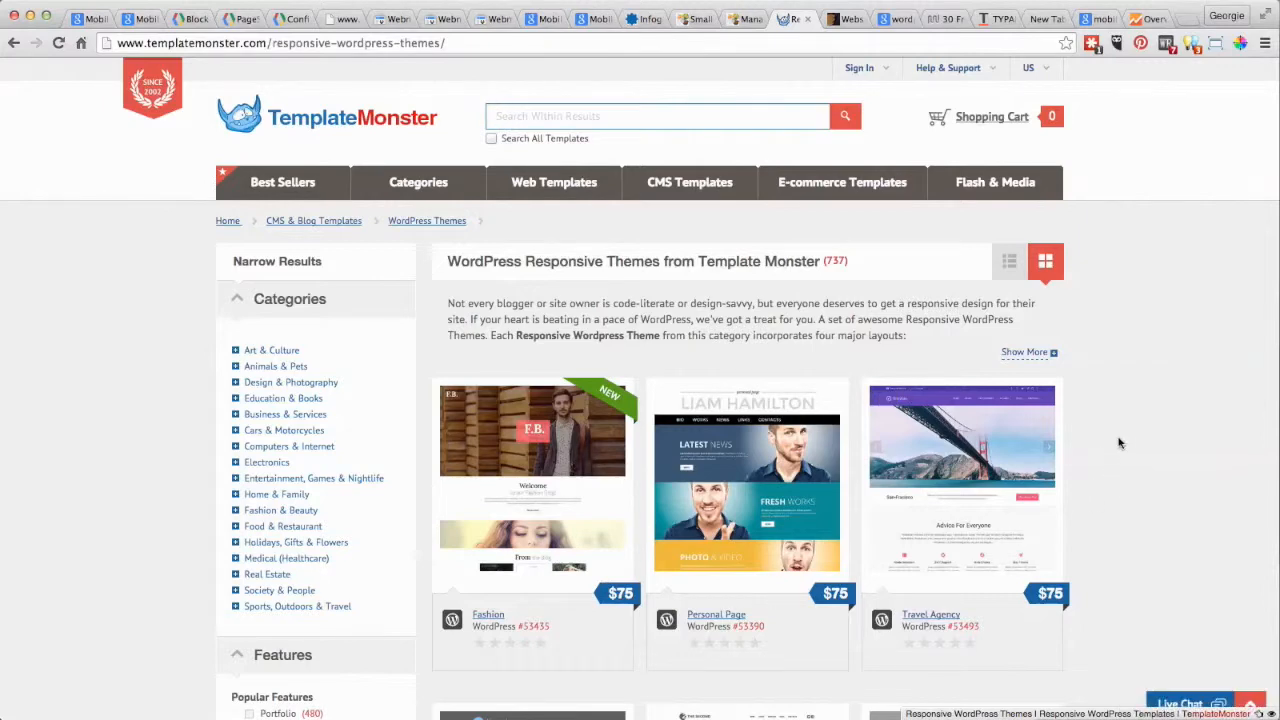
- Scroll down the TemplateMonster responsive WordPress themes catalogue
scroll("down", 3)
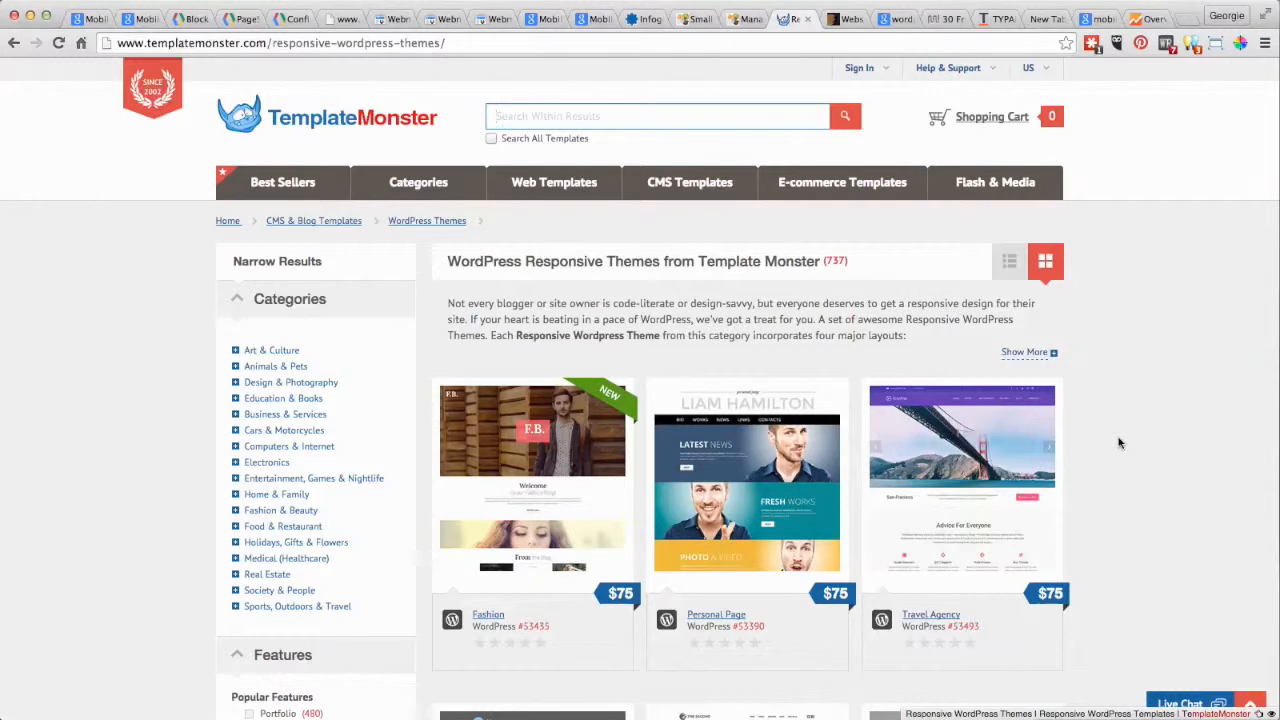
mouse_move(1136, 304)
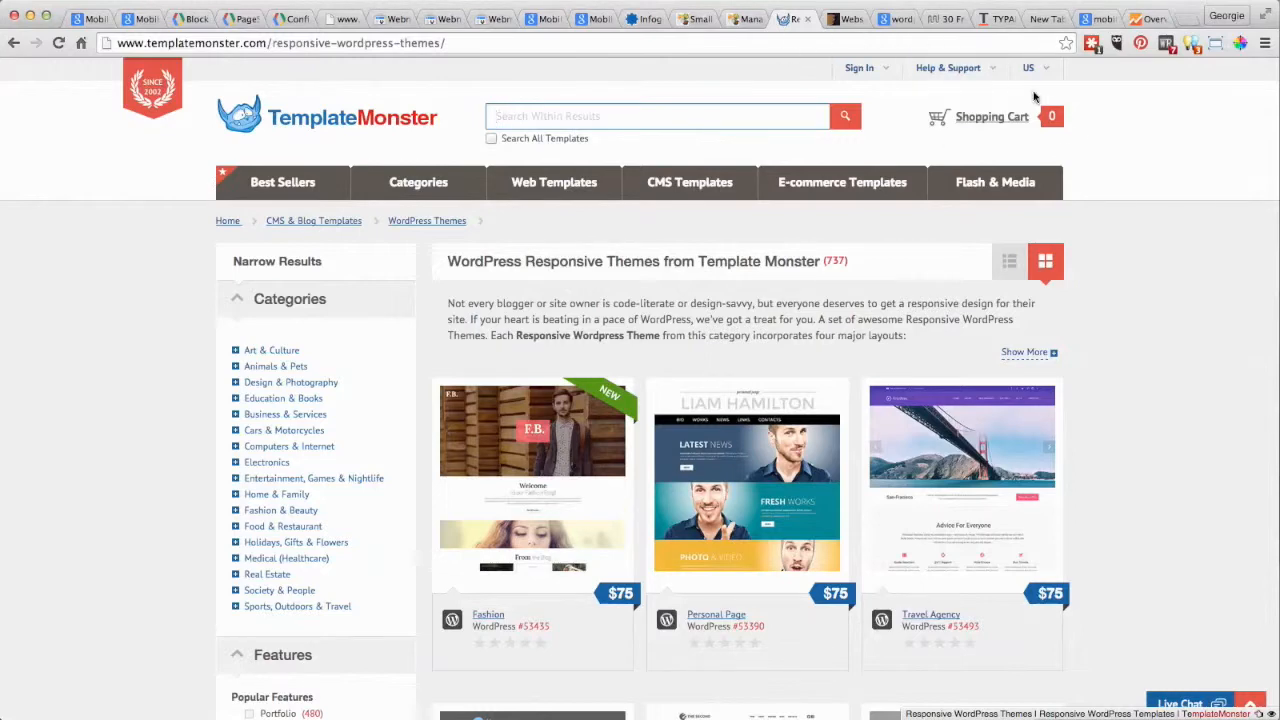
mouse_move(1100, 276)
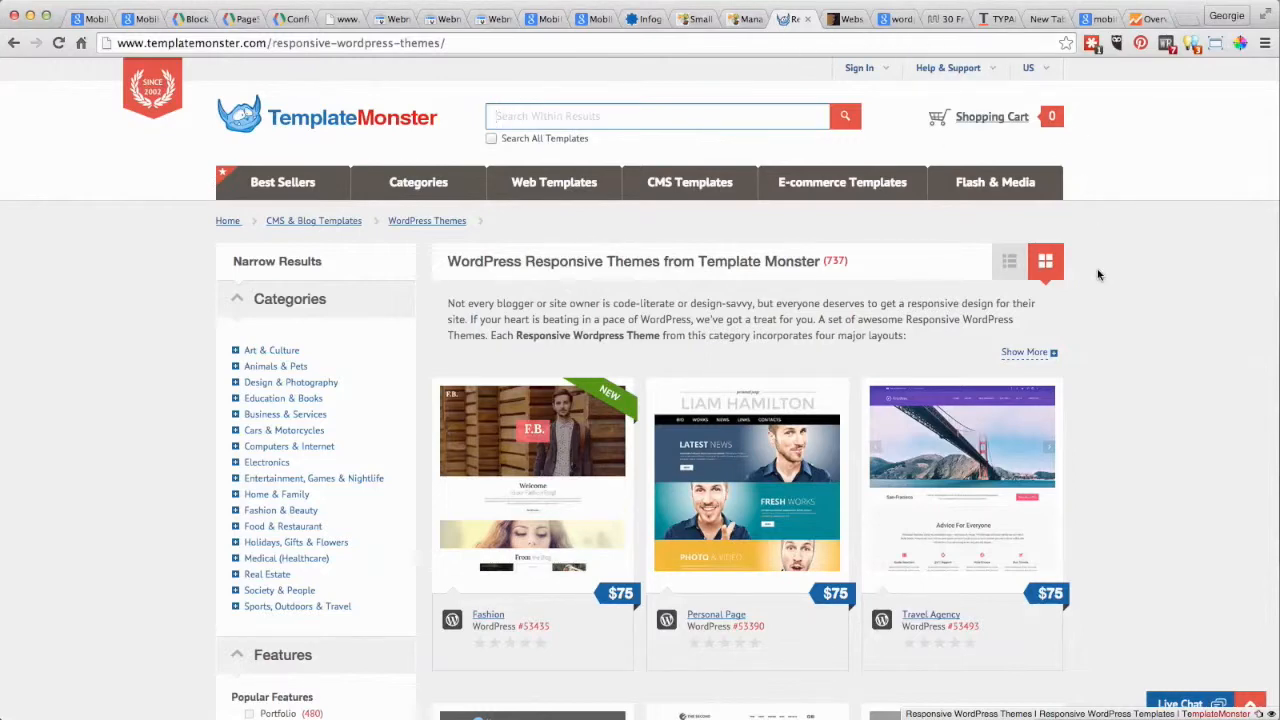
mouse_move(1144, 288)
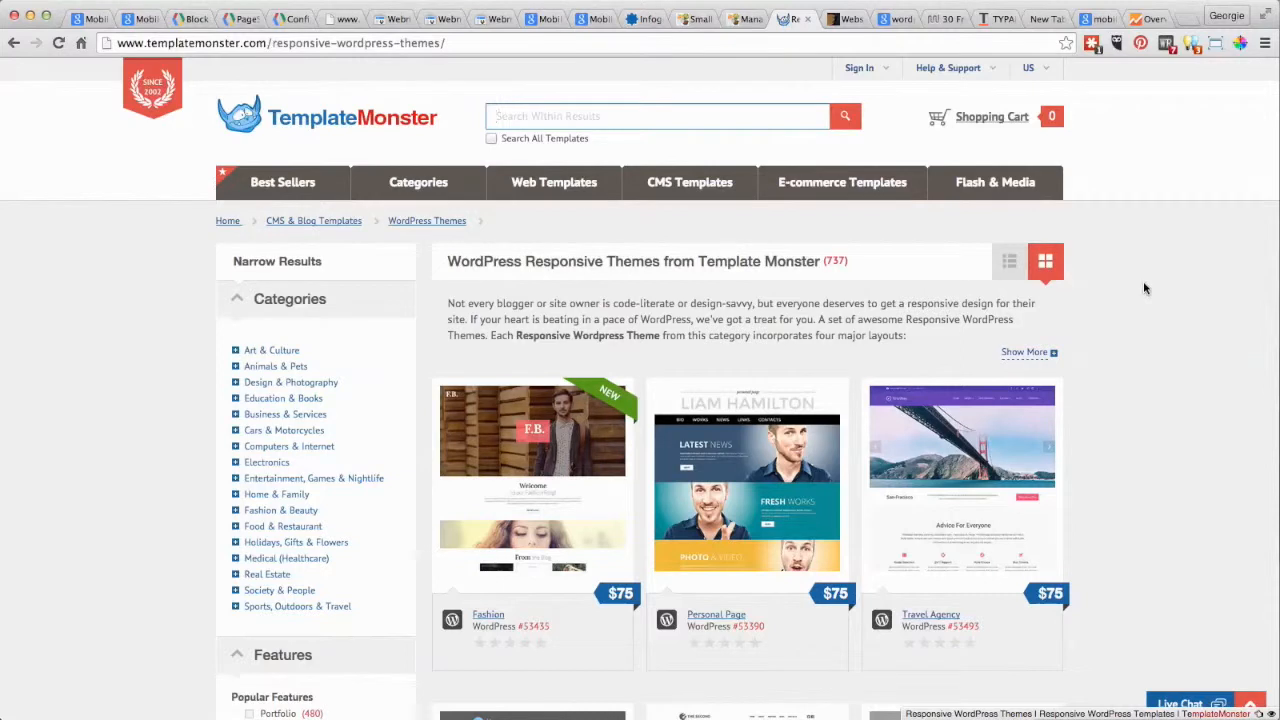